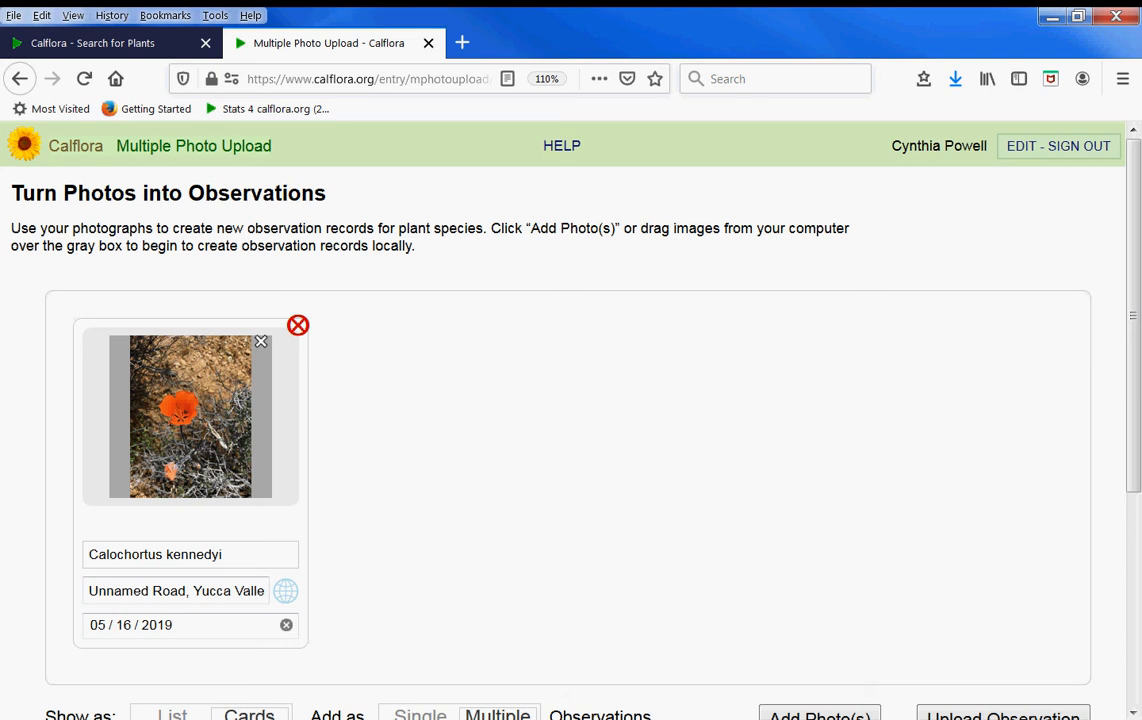
Switch the browser to the Calflora Search for Plants page
left_click(90, 42)
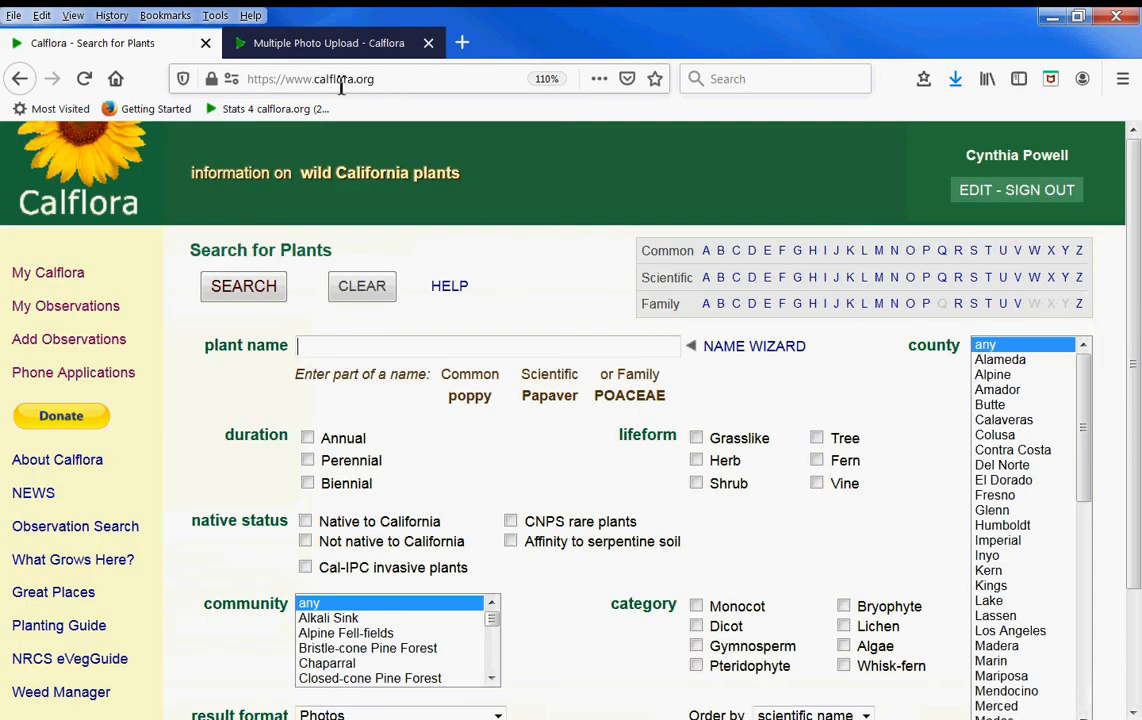
mouse_move(1016, 190)
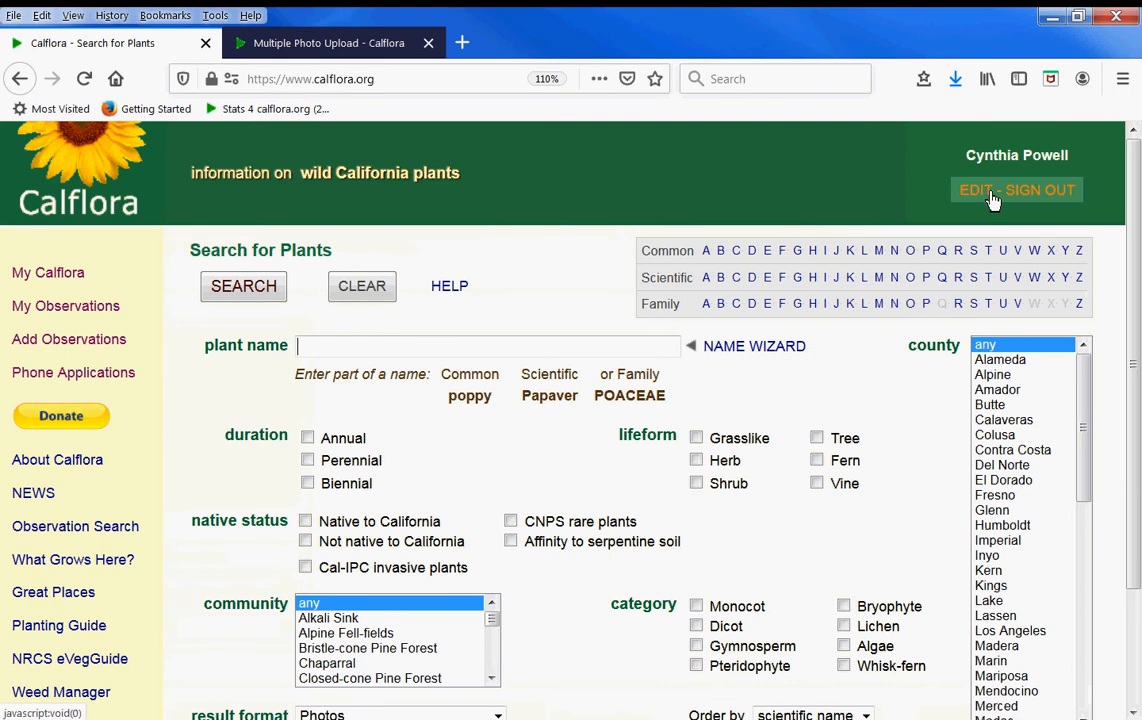
mouse_move(1016, 190)
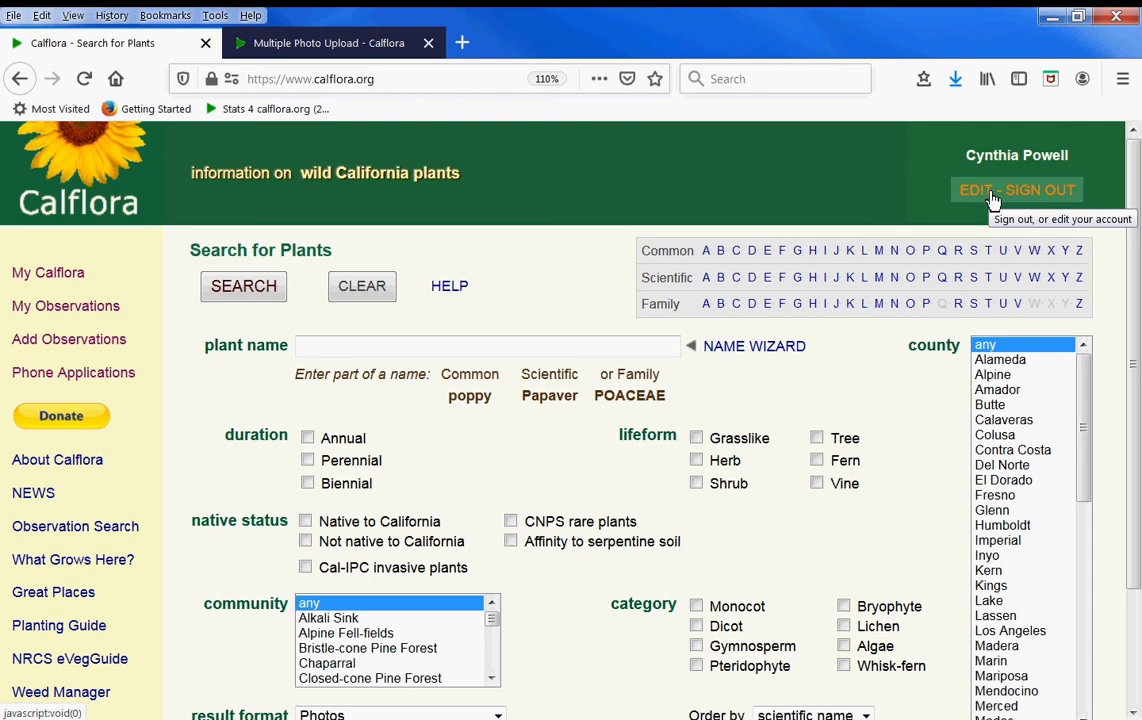
mouse_move(96, 334)
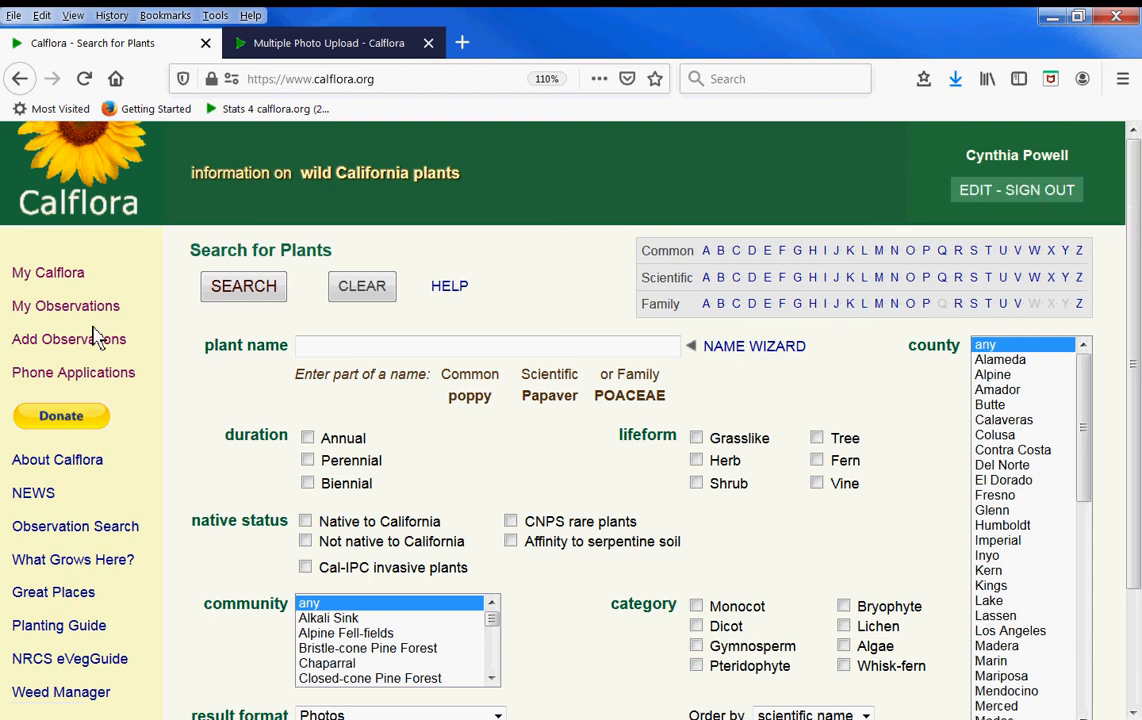
mouse_move(68, 340)
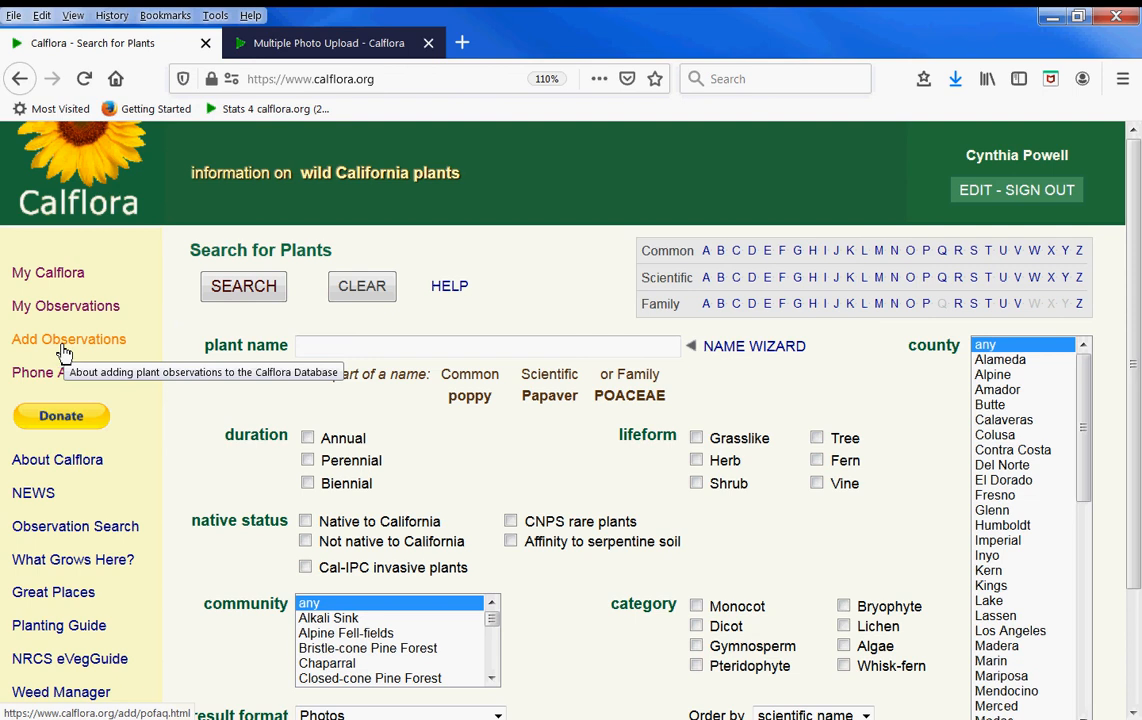
Reach the Multiple Photo Upload page via Add Observations
left_click(68, 340)
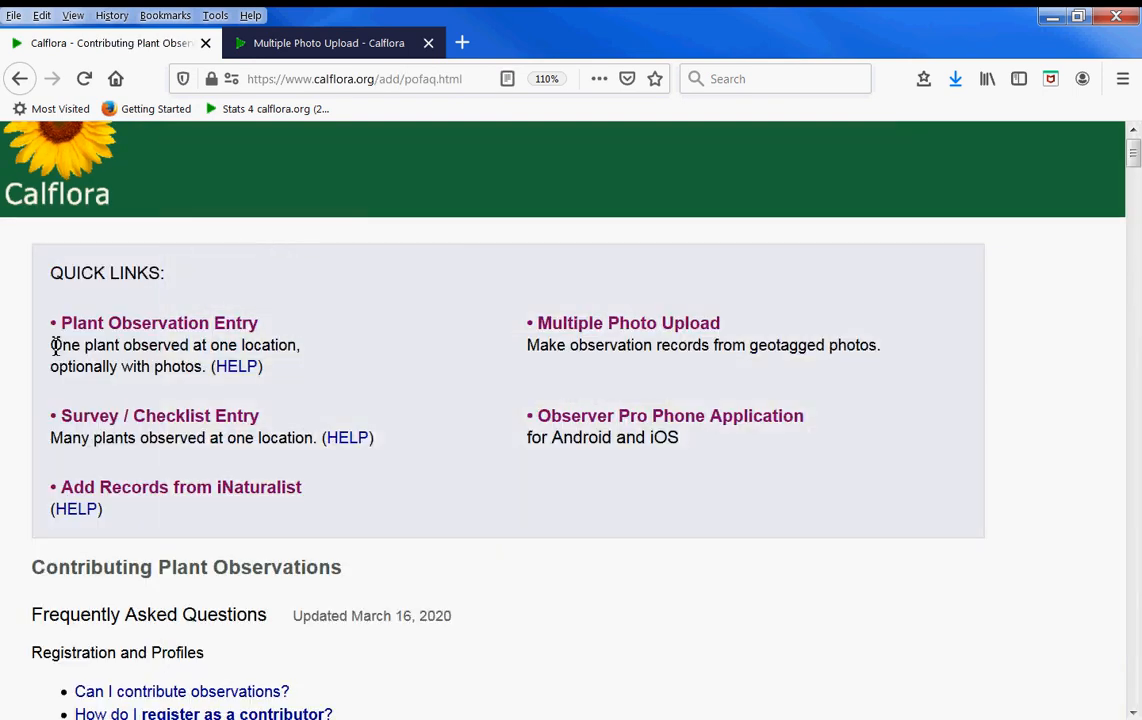
mouse_move(538, 350)
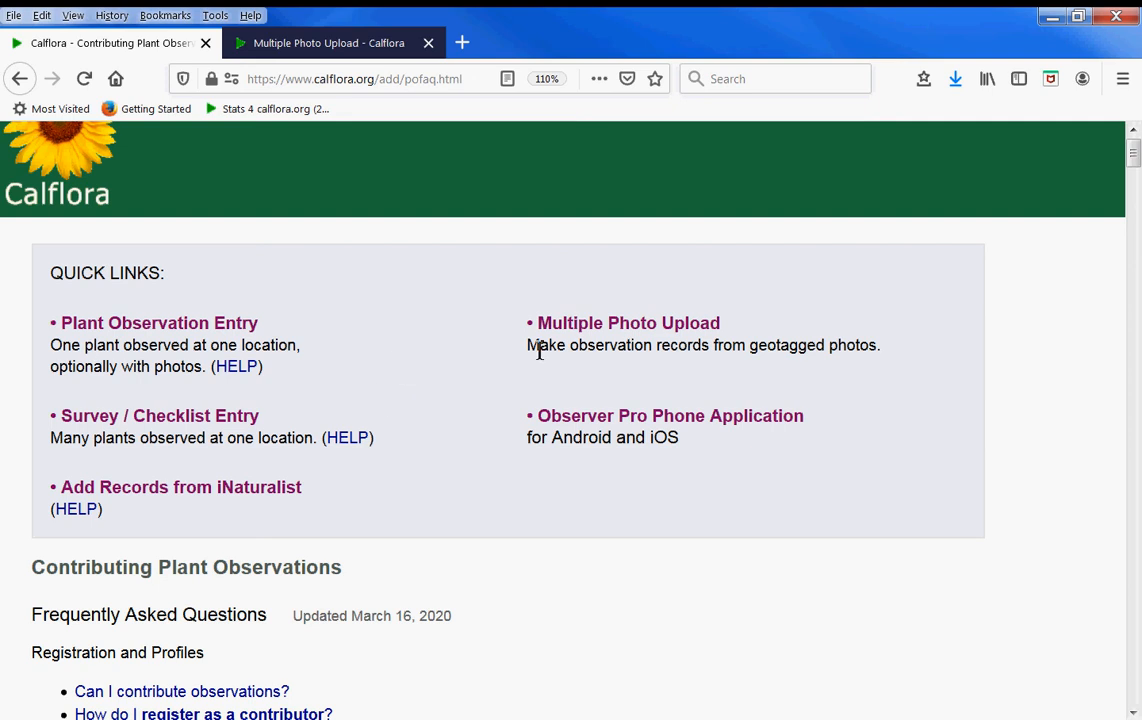
mouse_move(622, 330)
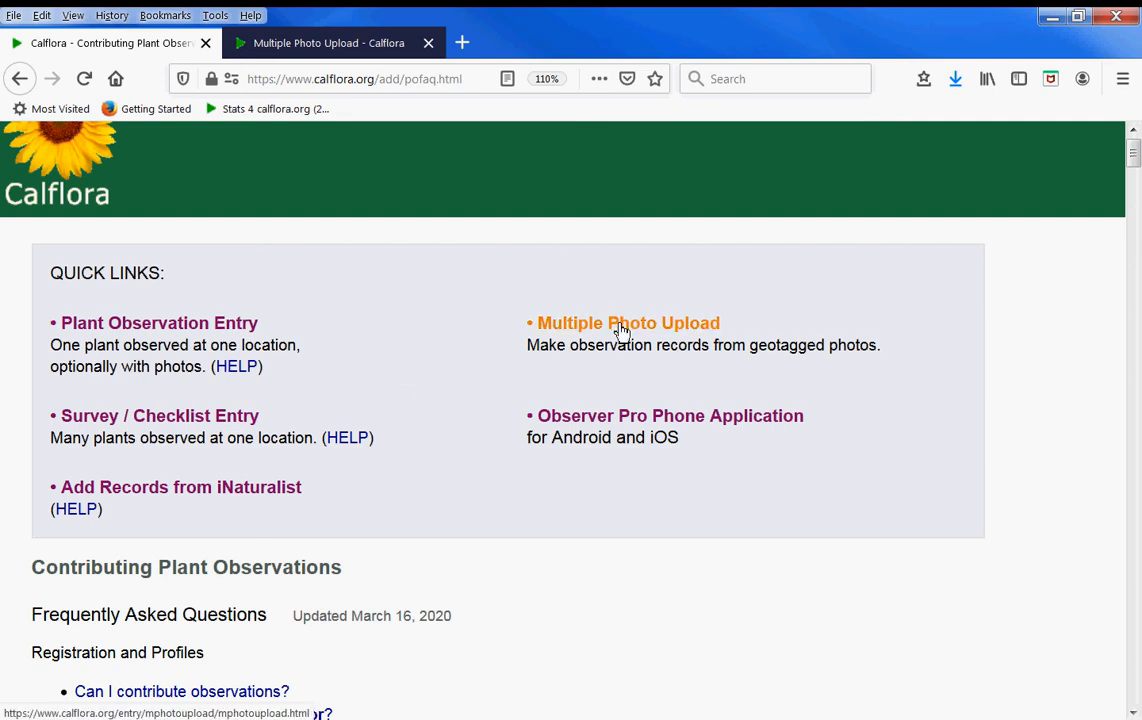
left_click(628, 322)
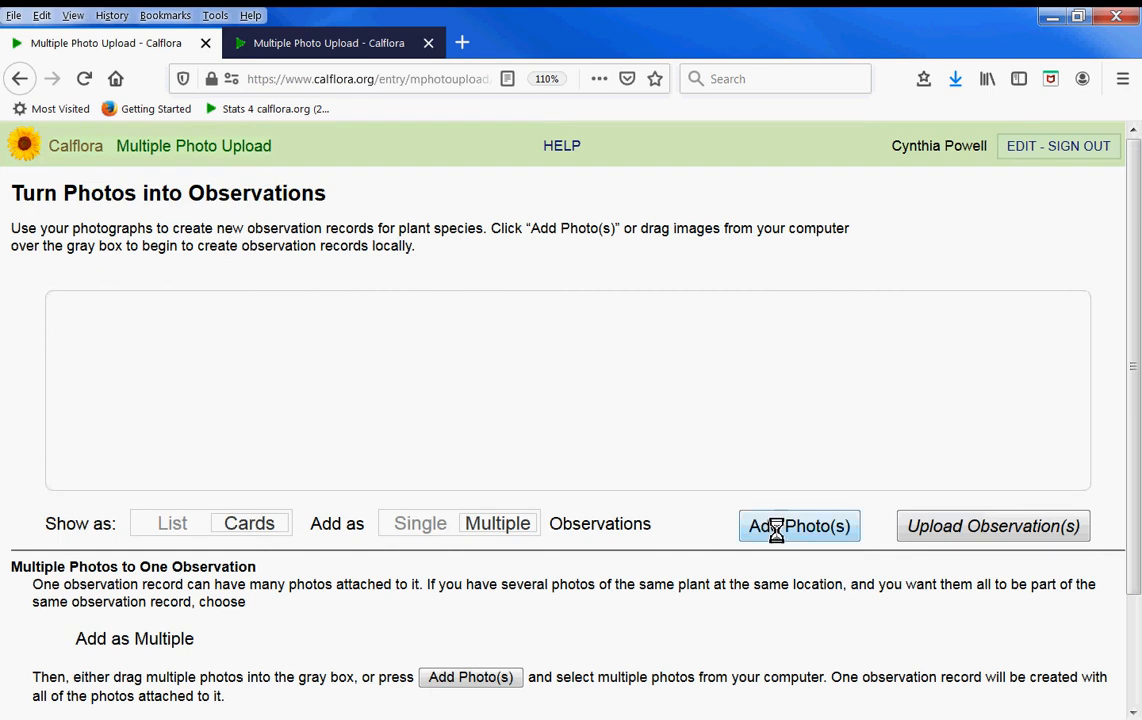
Add the orange flower photo as a card and set its species to Calochortus kennedyi
left_click(800, 526)
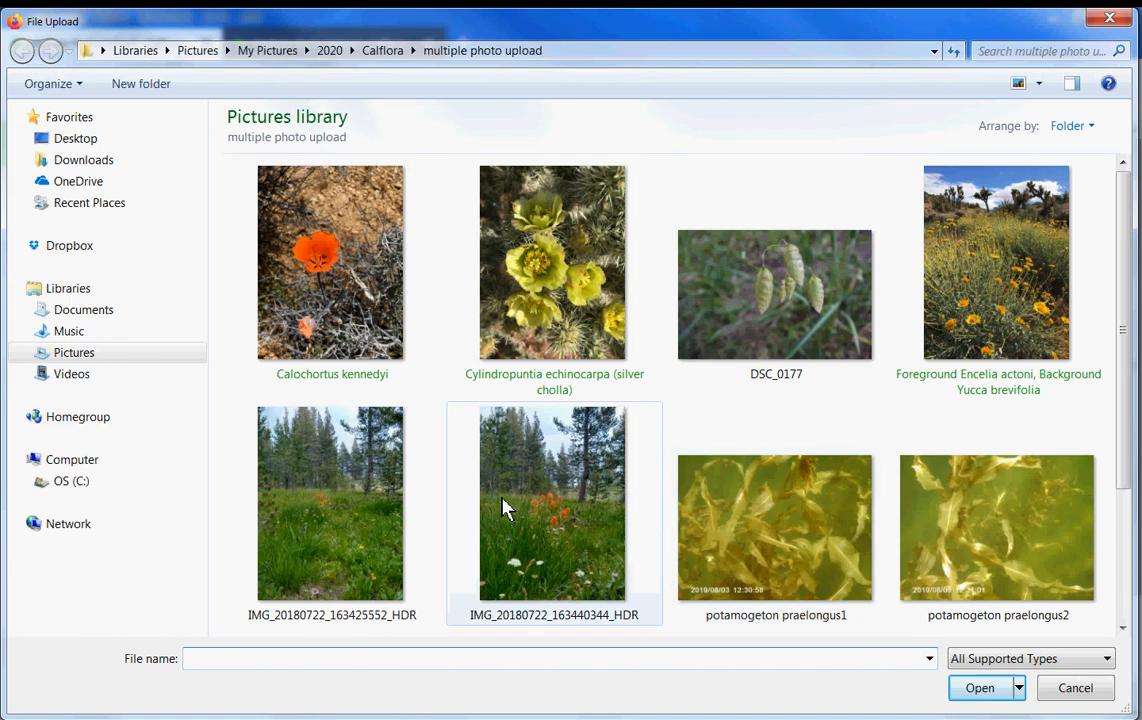
left_click(330, 264)
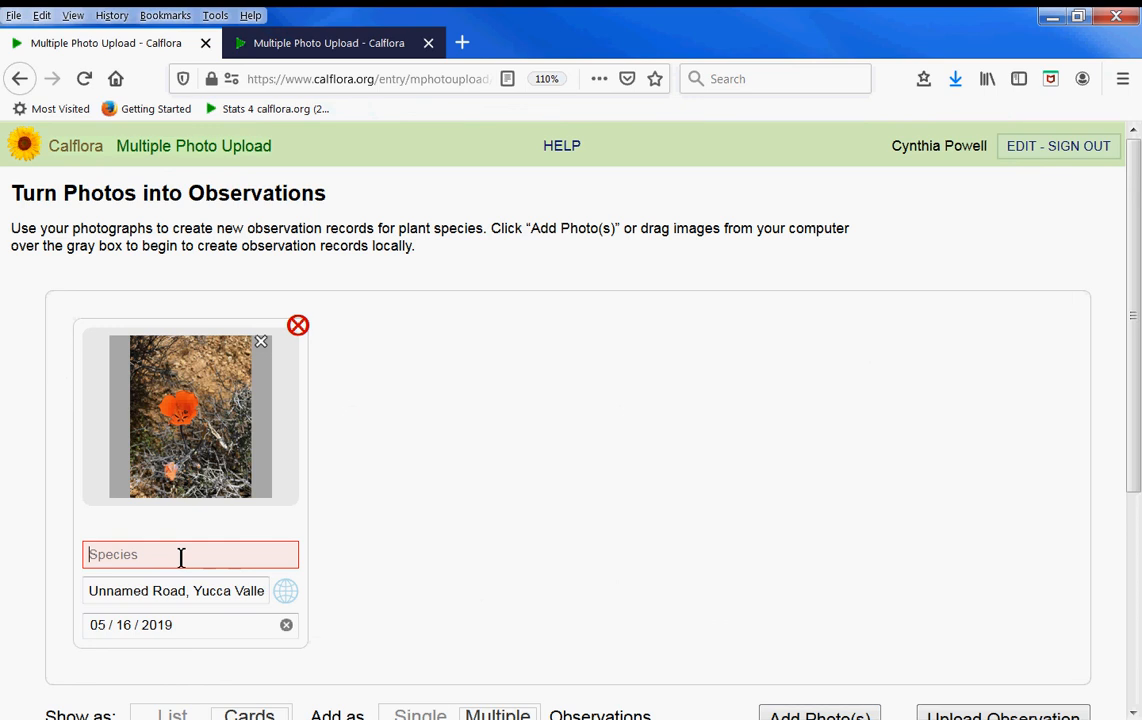
type("cal")
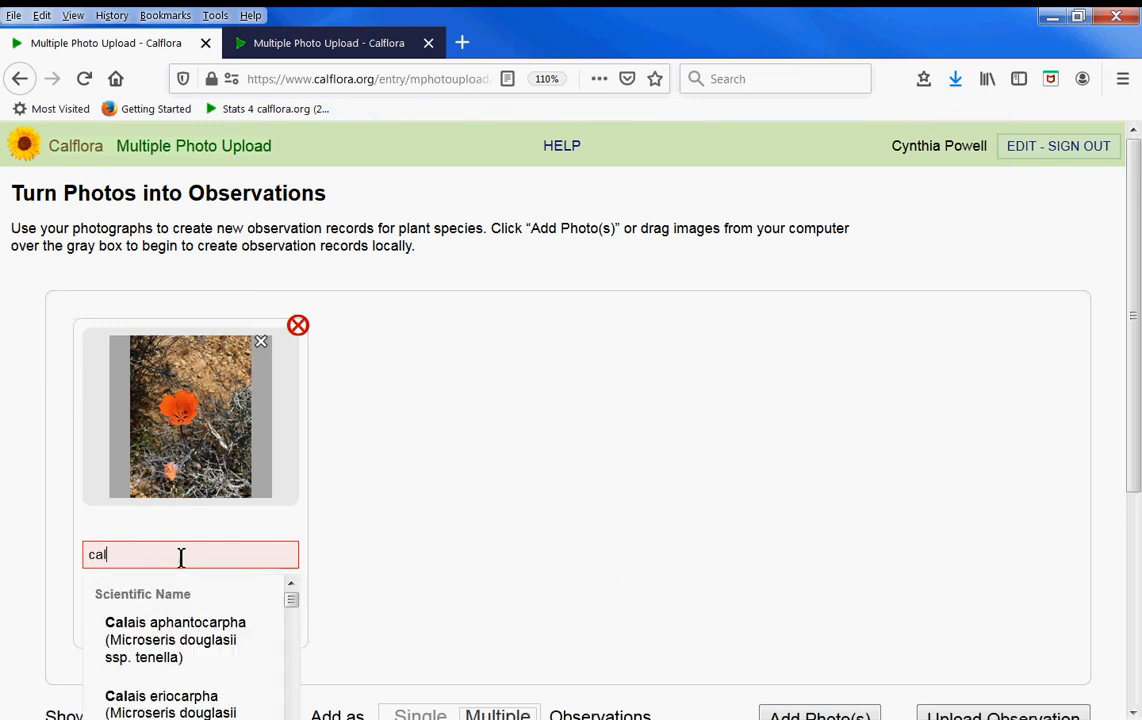
type("ochor")
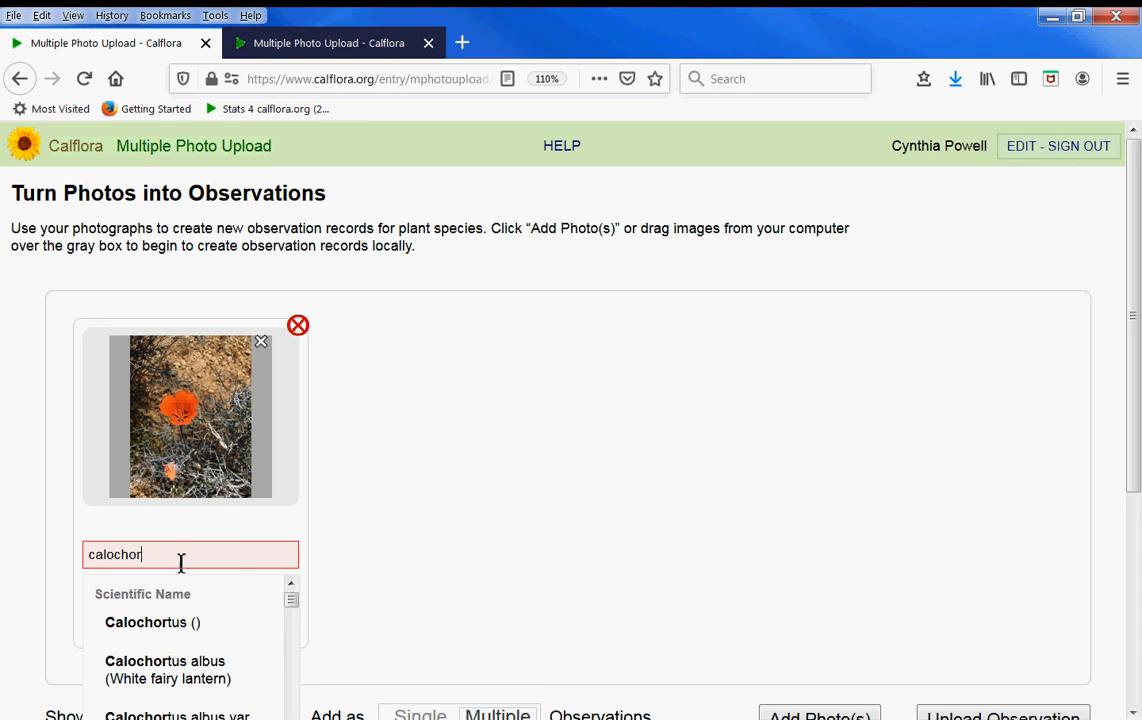
left_click(152, 622)
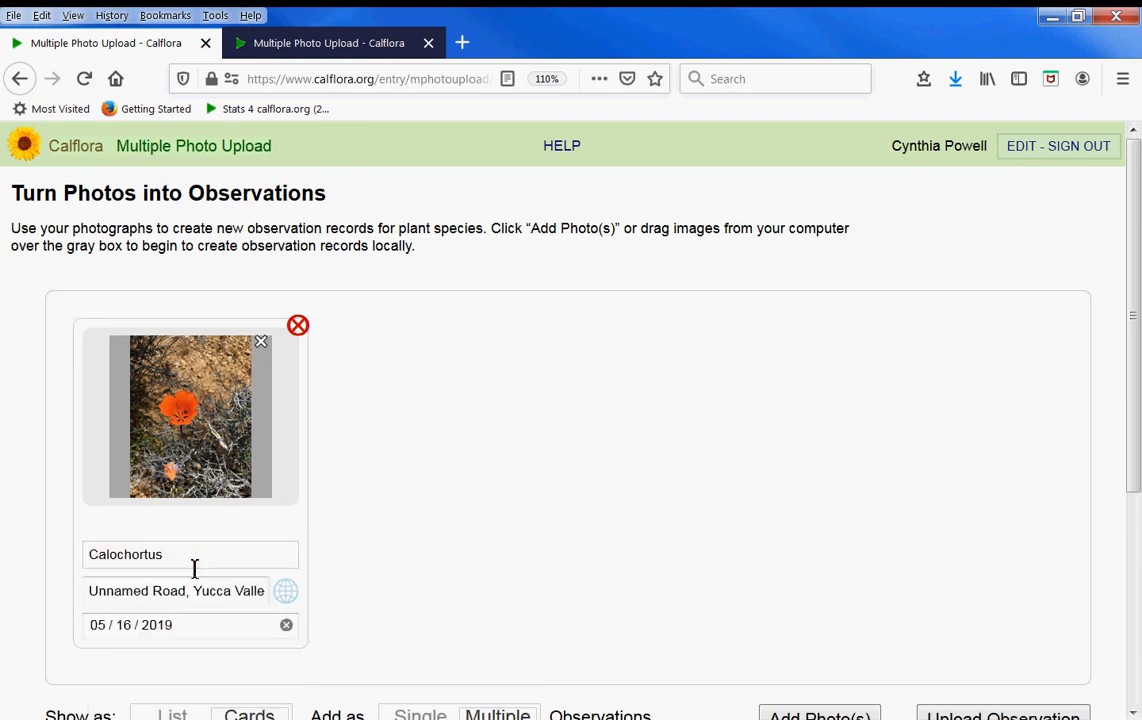
type("kenn")
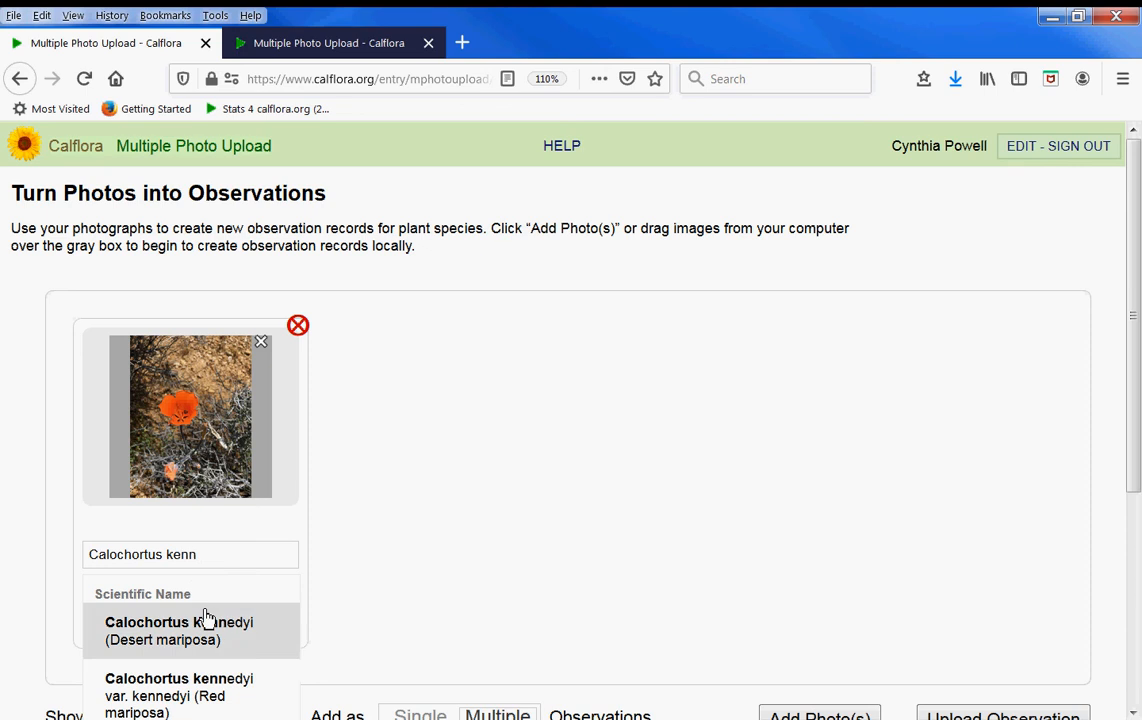
left_click(180, 620)
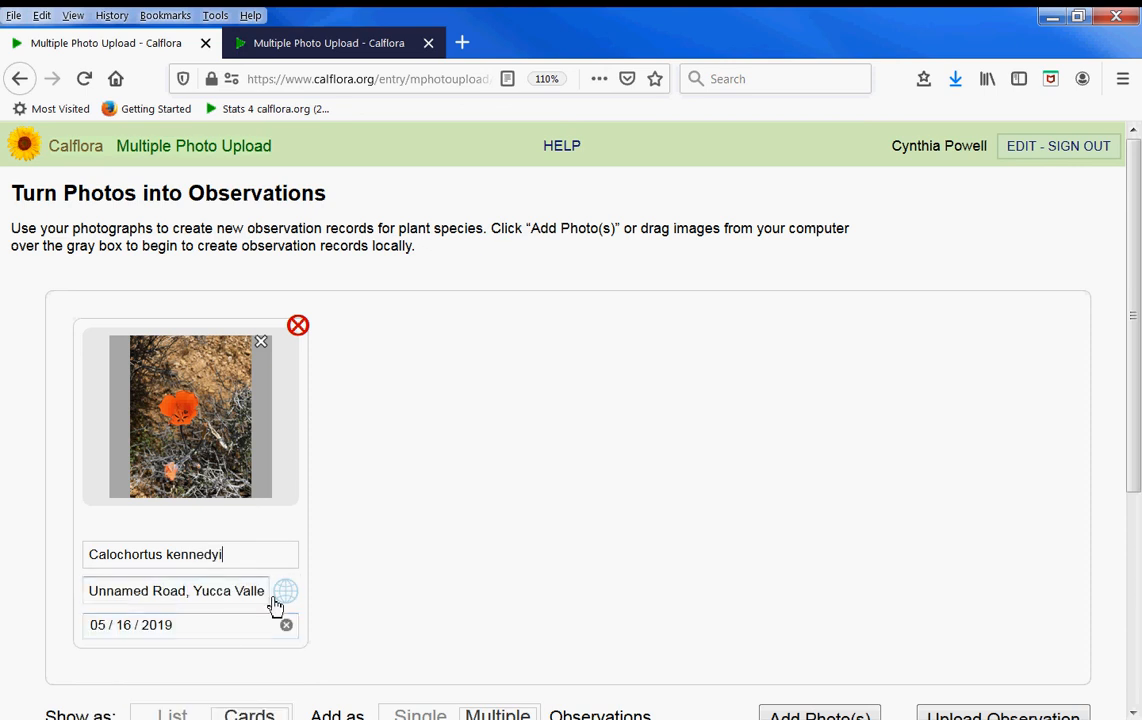
mouse_move(288, 596)
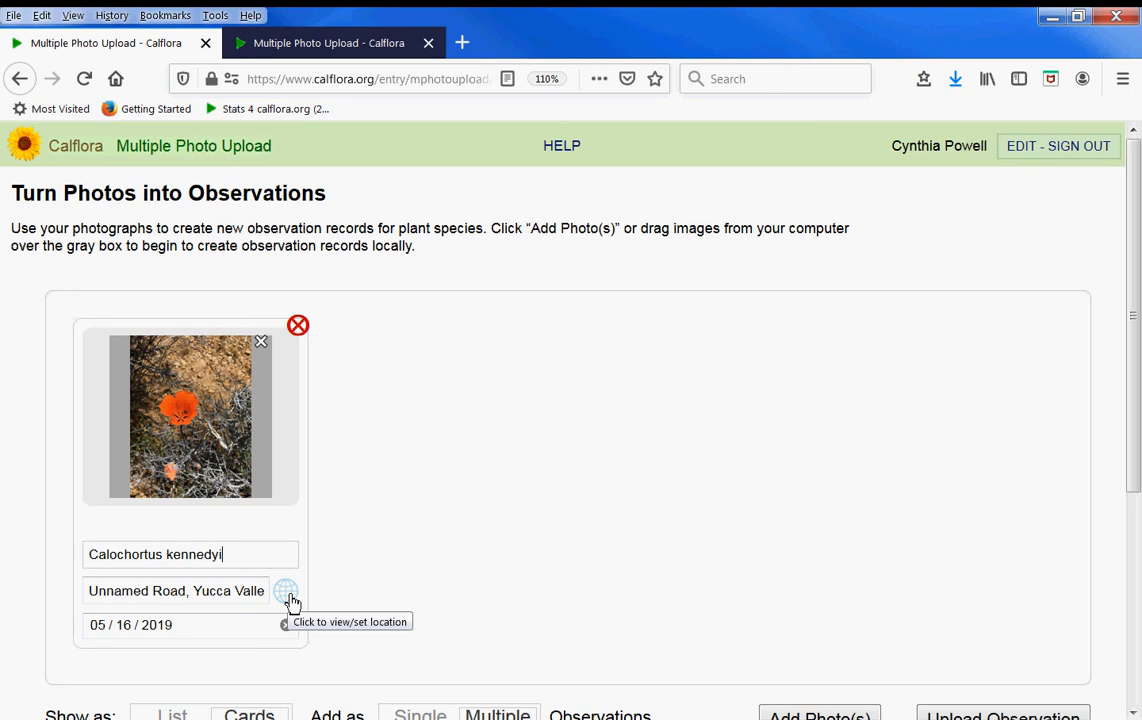
mouse_move(238, 632)
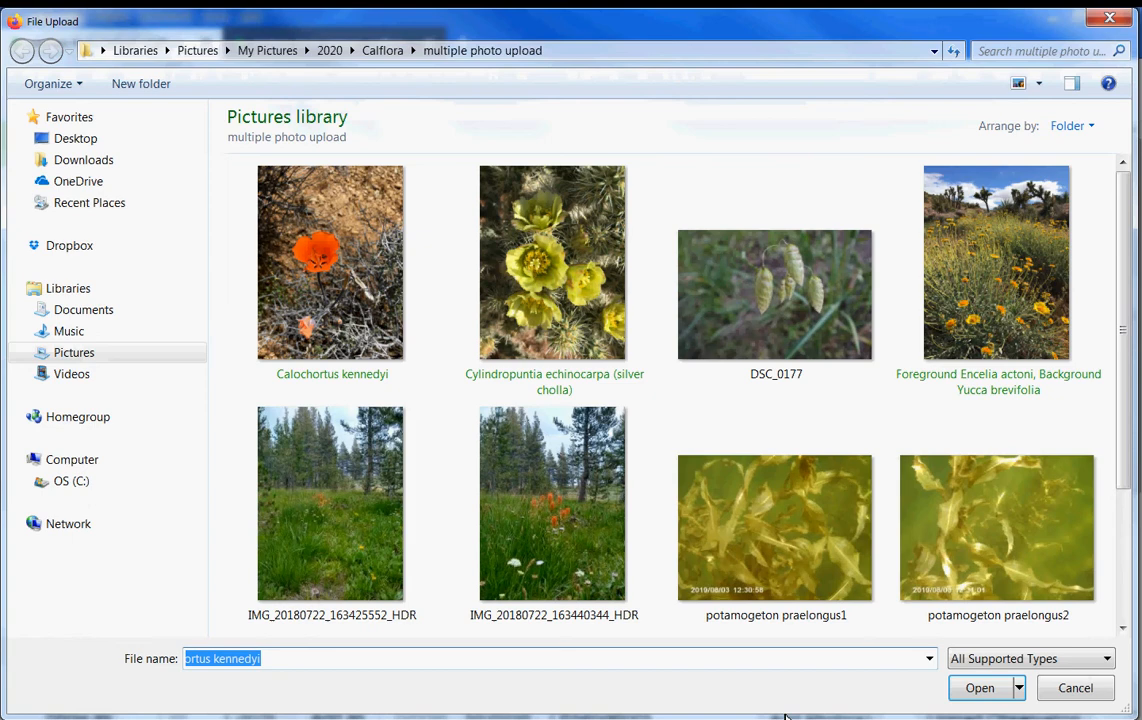
Add the seed-head photo as a second card for Briza maxima and locate it near Boonville on the map
left_click(980, 688)
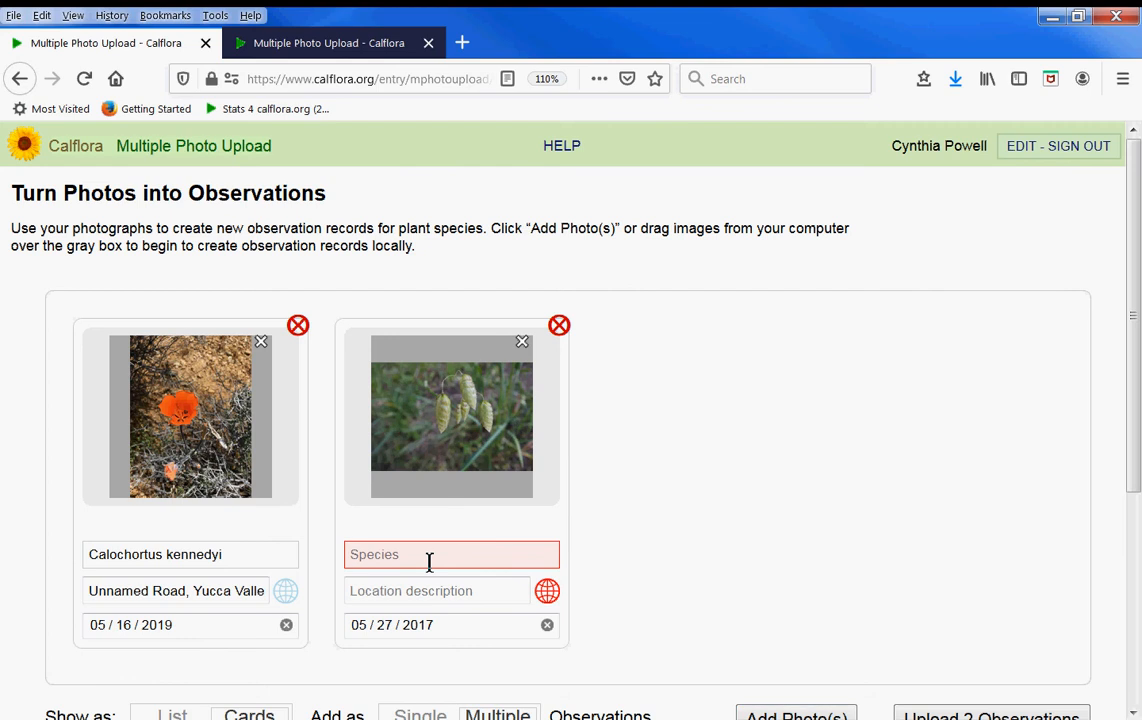
type("briz")
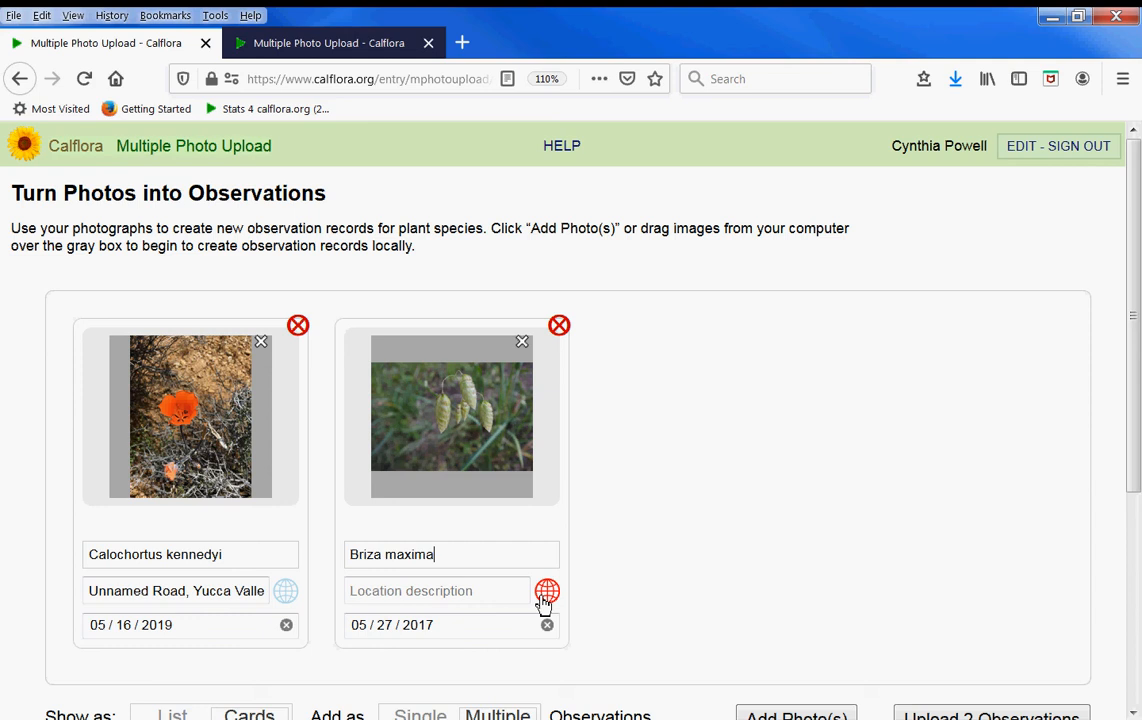
left_click(548, 592)
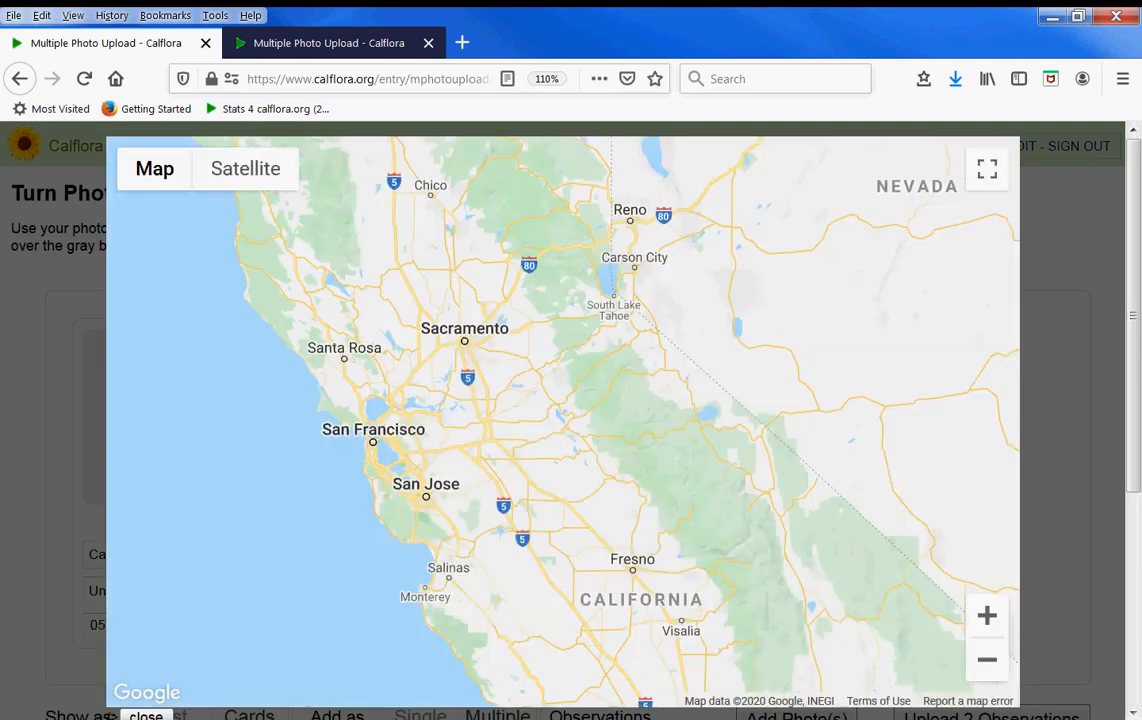
left_click(988, 616)
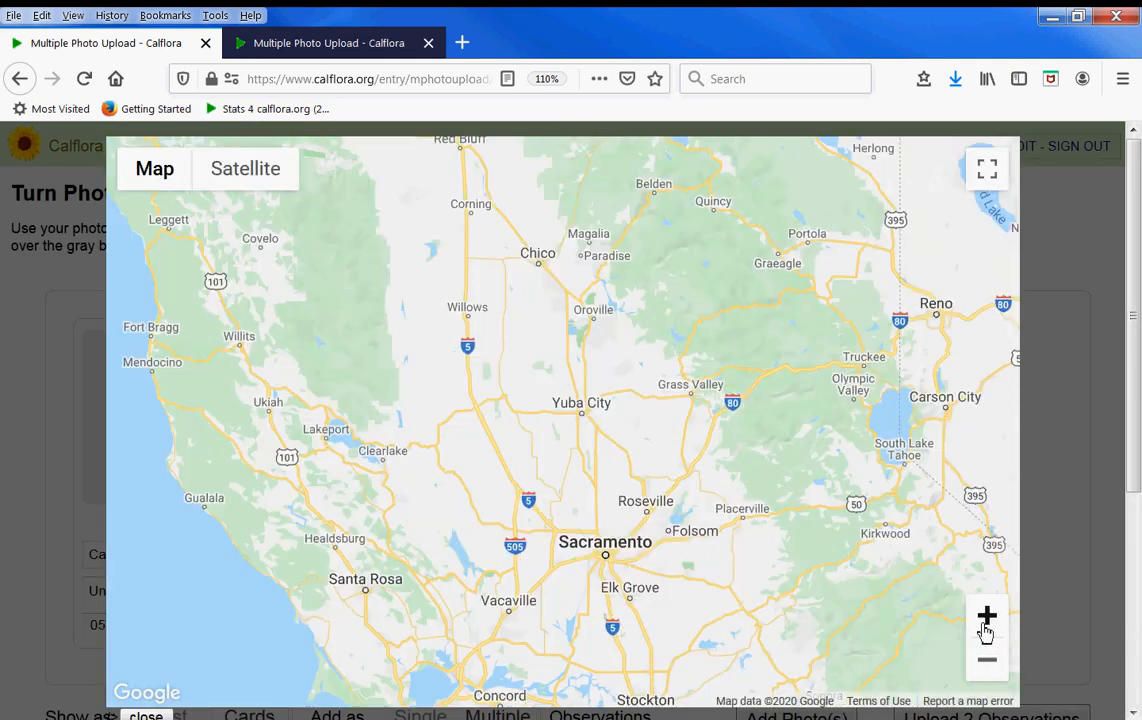
left_click(986, 614)
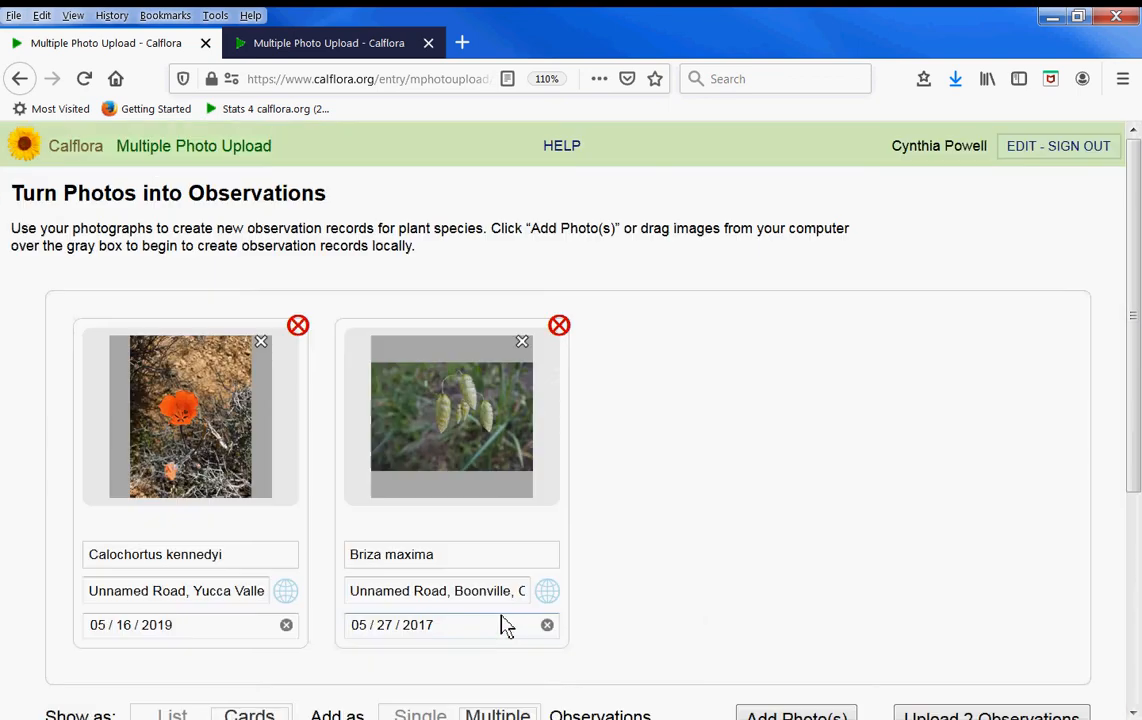
mouse_move(788, 690)
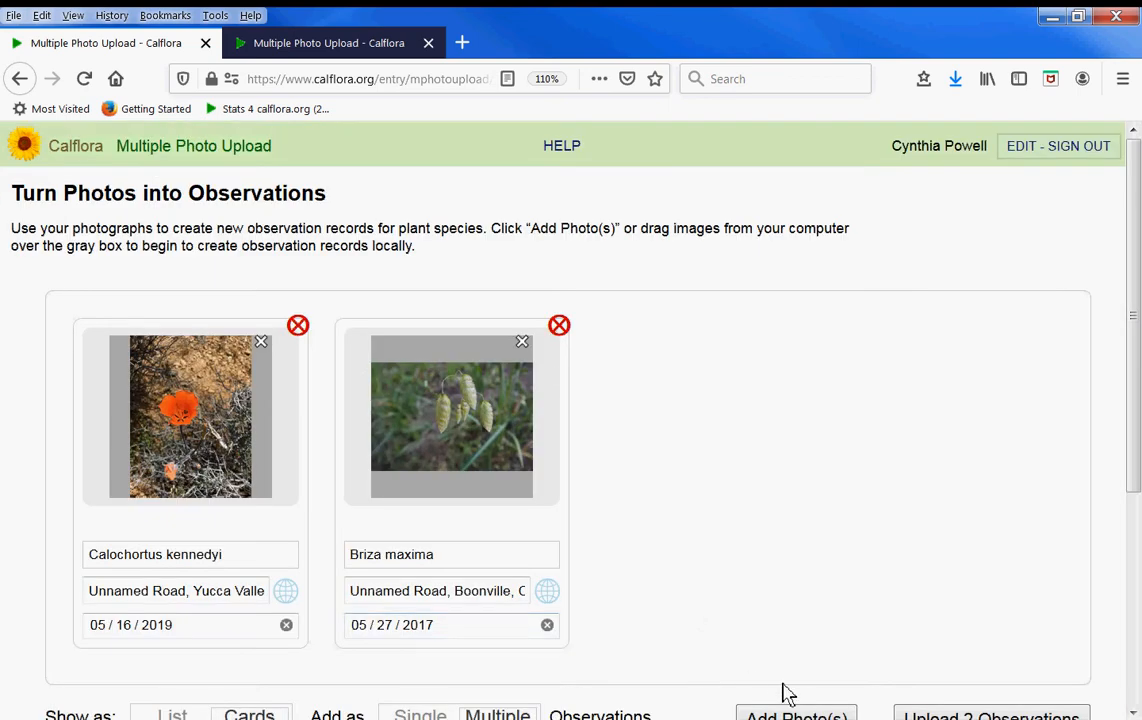
Add both potamogeton praelongus photos as a third observation card dated 08/03/2019
left_click(796, 714)
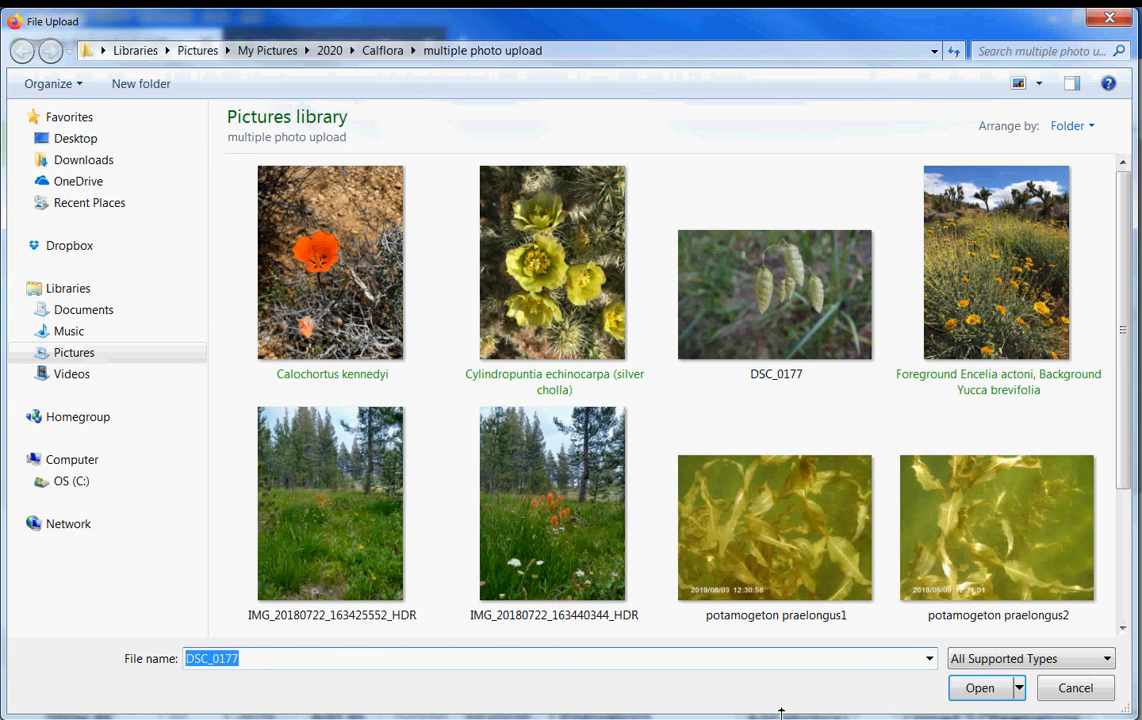
left_click(776, 528)
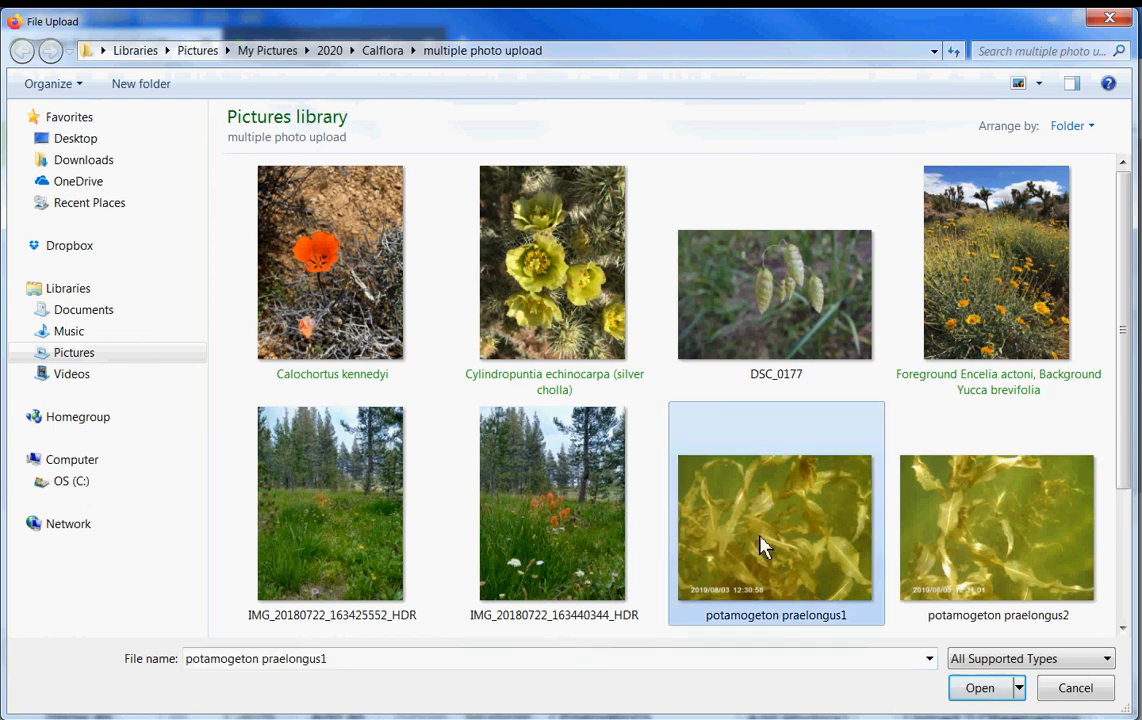
left_click(996, 528)
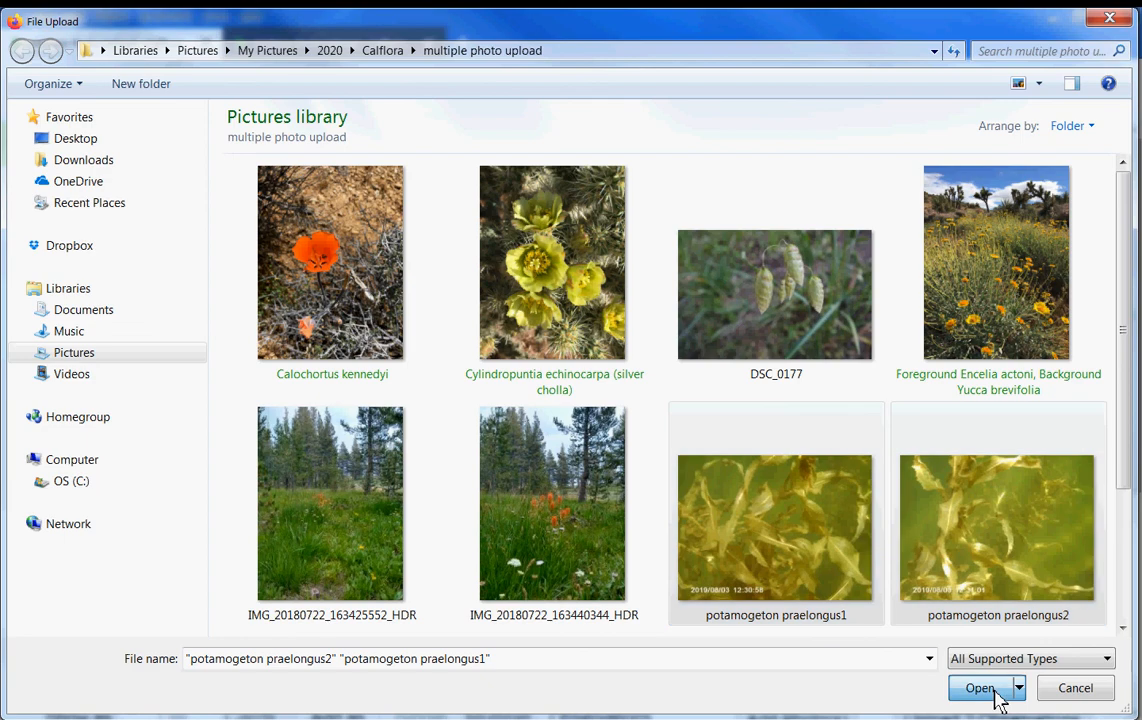
left_click(980, 688)
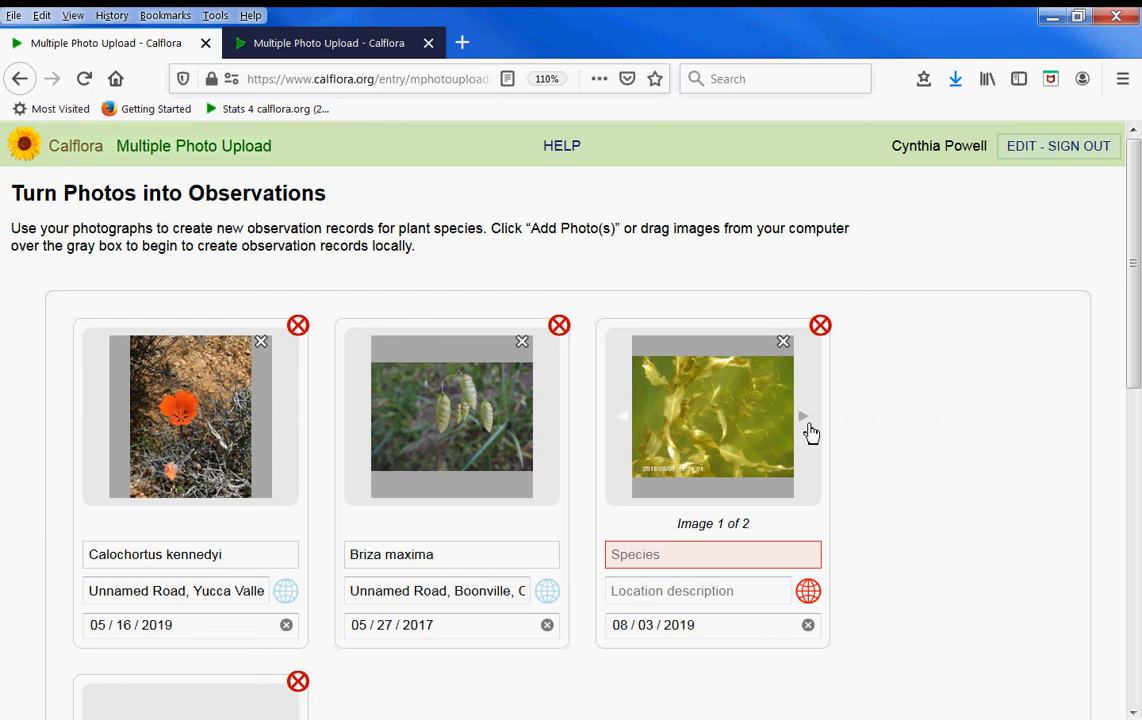
Set the third card's species to Potamogeton praelongus
scroll("down", 3)
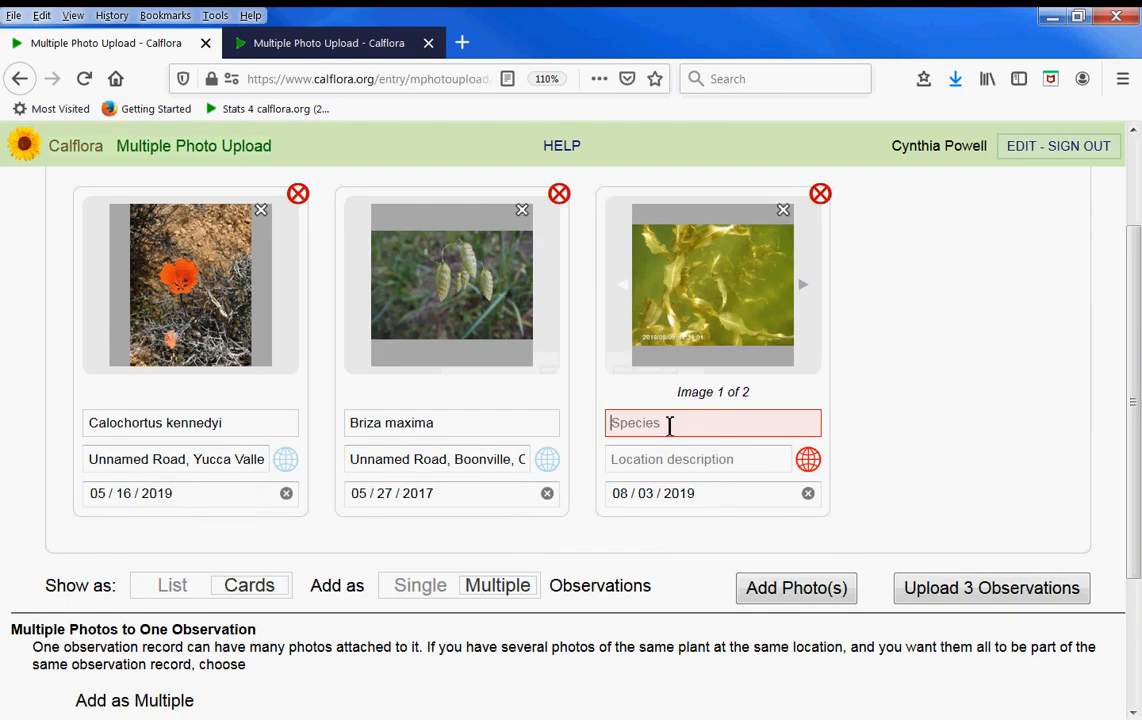
type("pot")
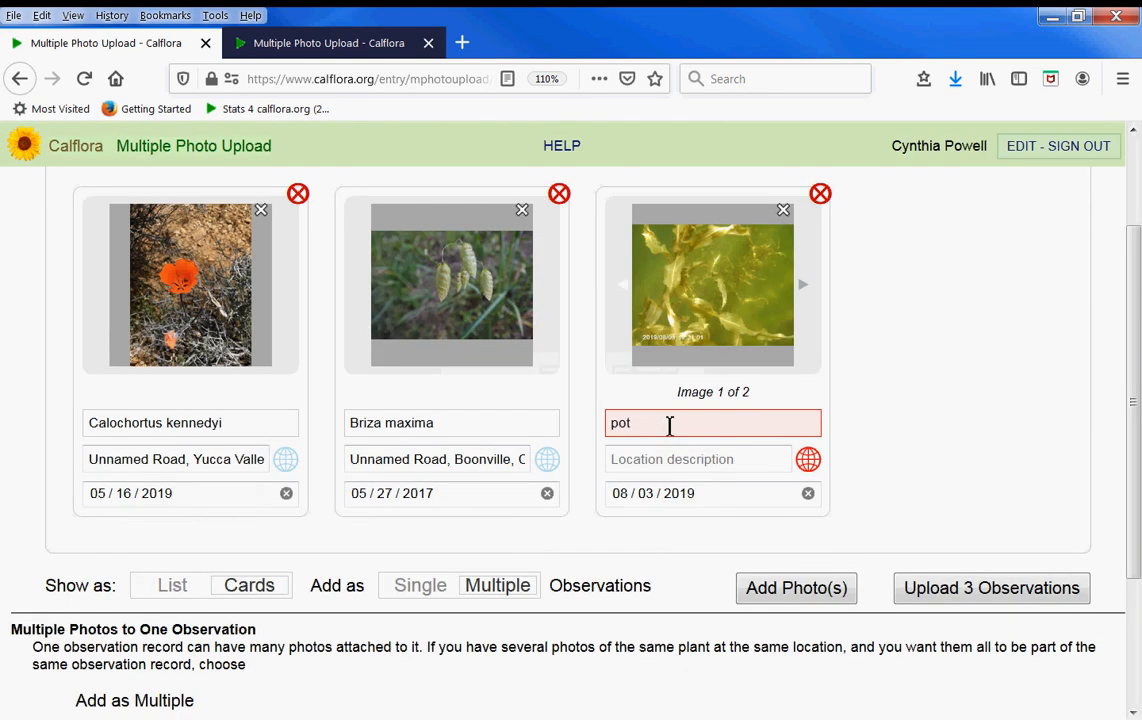
type("pot")
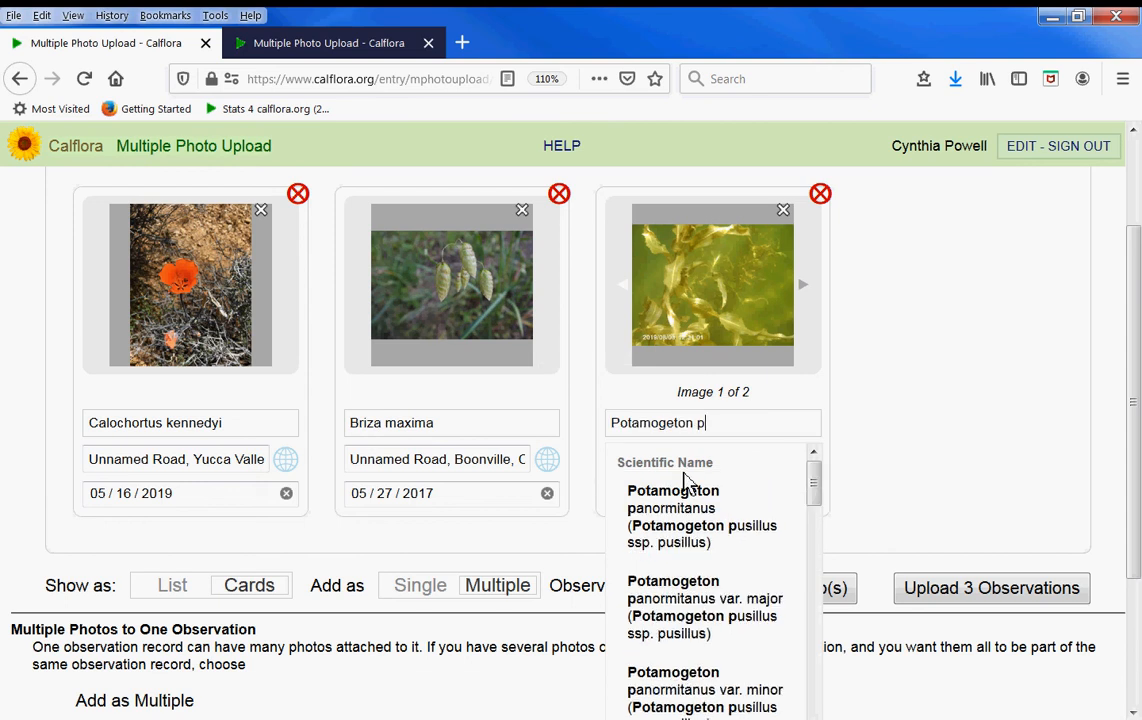
scroll("down", 3)
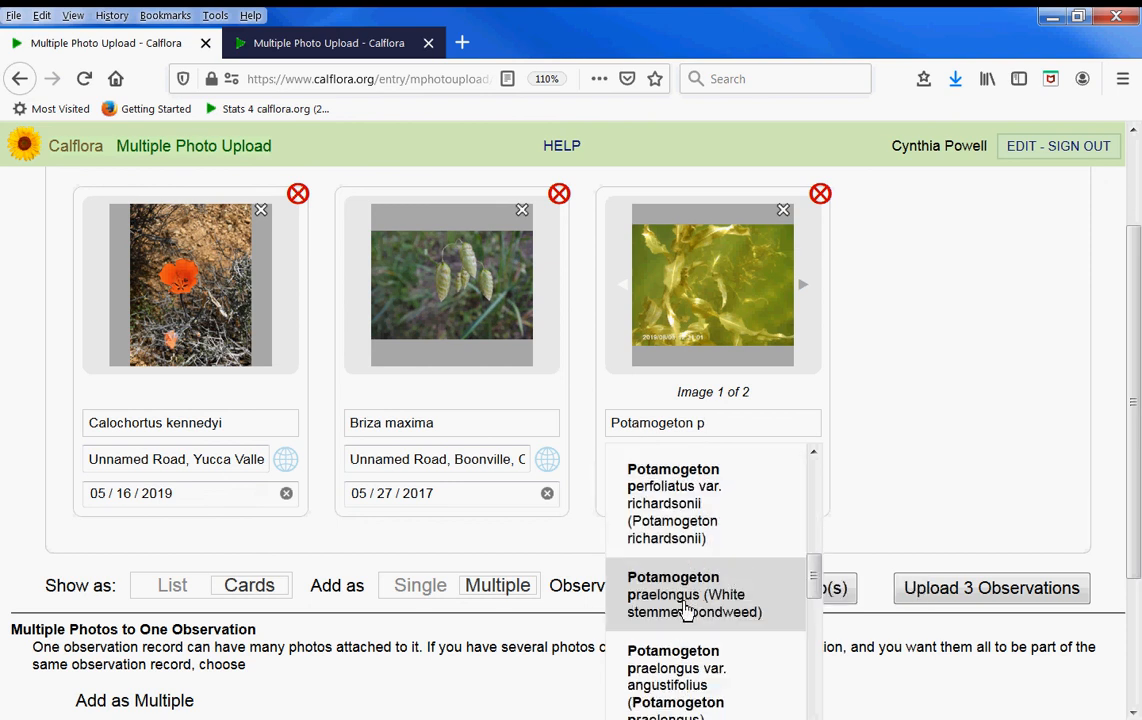
left_click(694, 594)
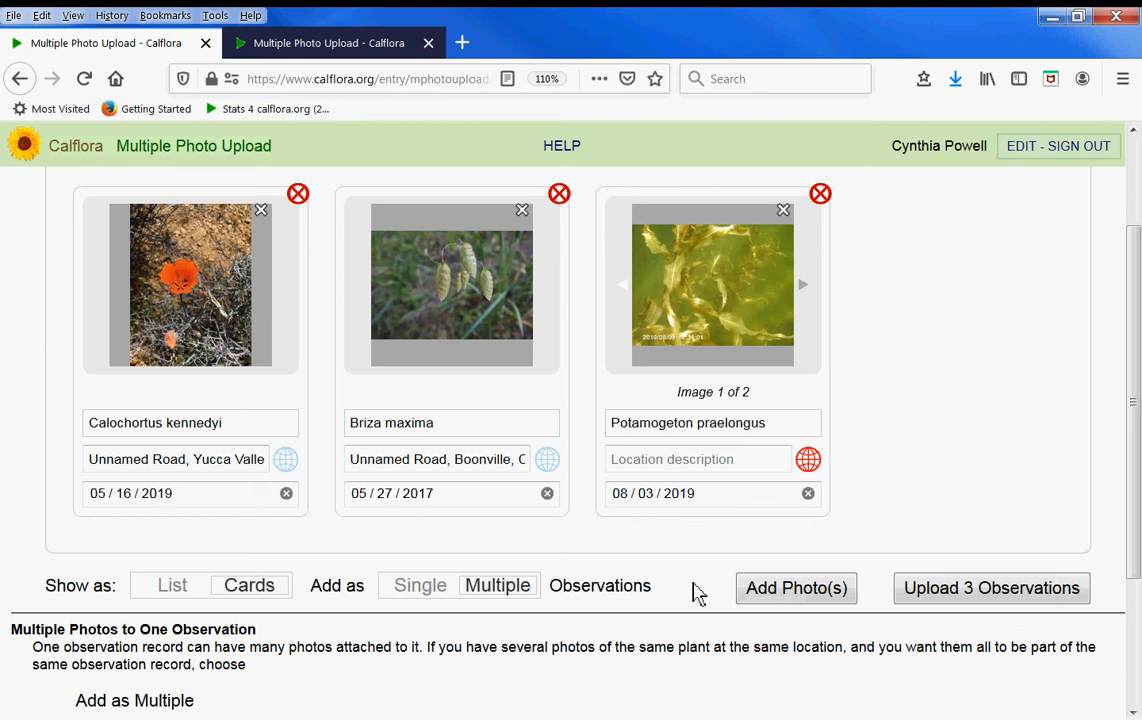
mouse_move(808, 458)
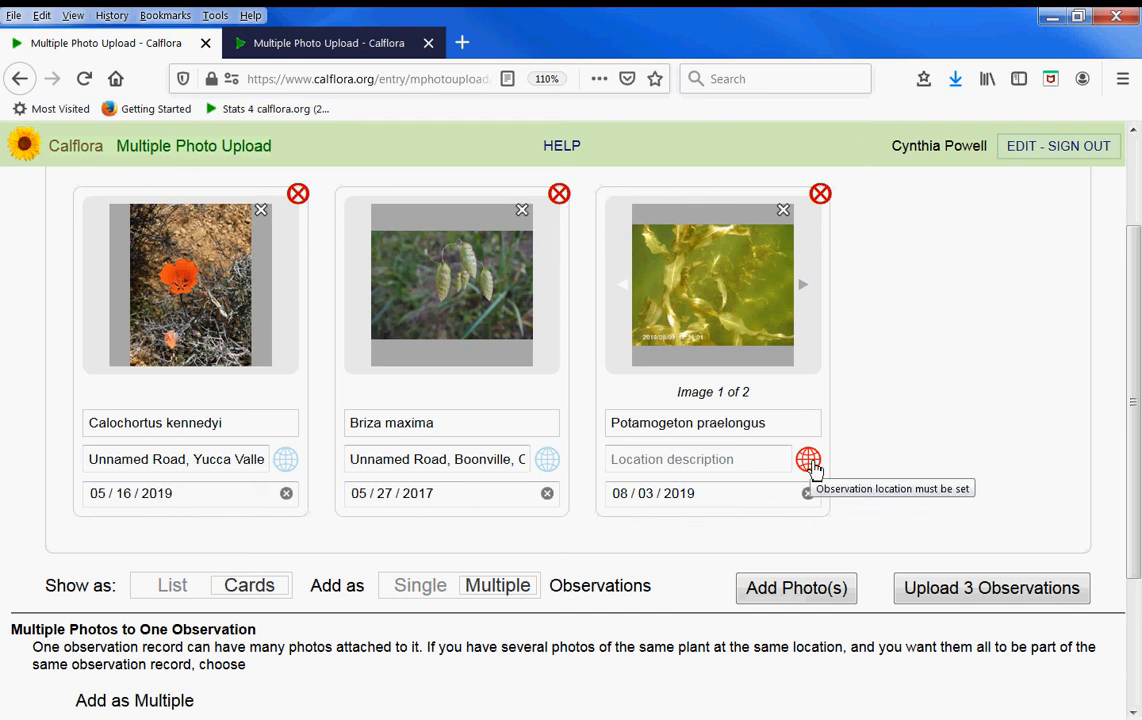
Mark the card's location on the map at Kirkwood Lake Rd
left_click(808, 458)
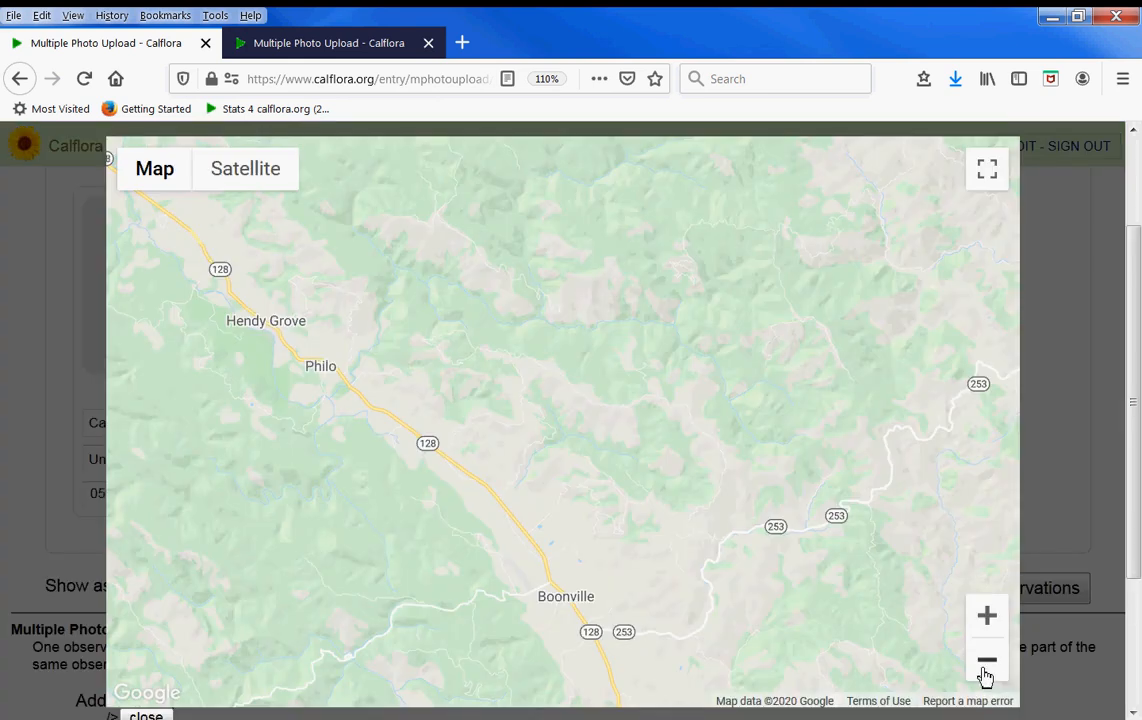
left_click(986, 660)
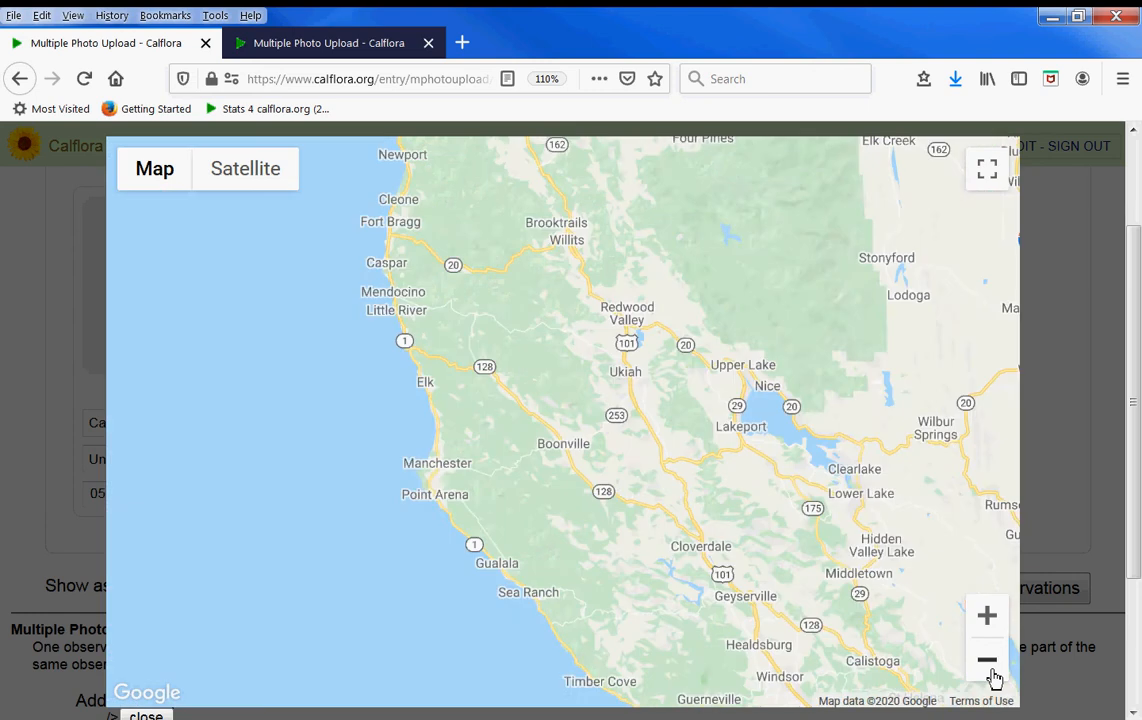
left_click(988, 660)
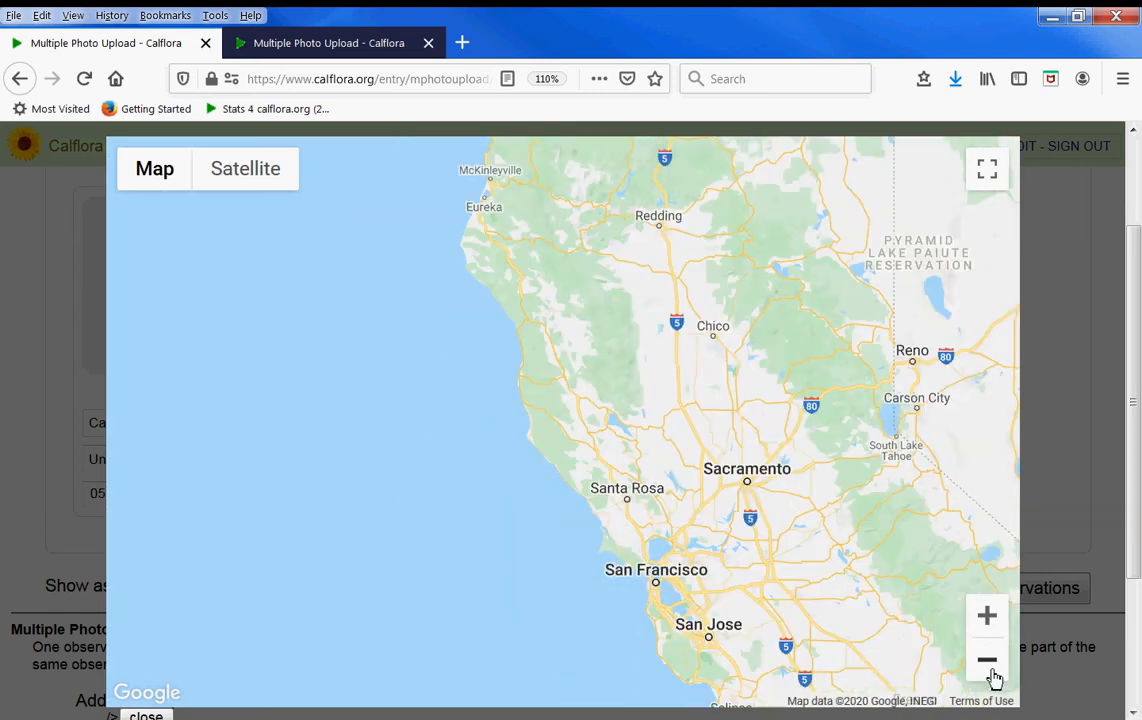
left_click(988, 616)
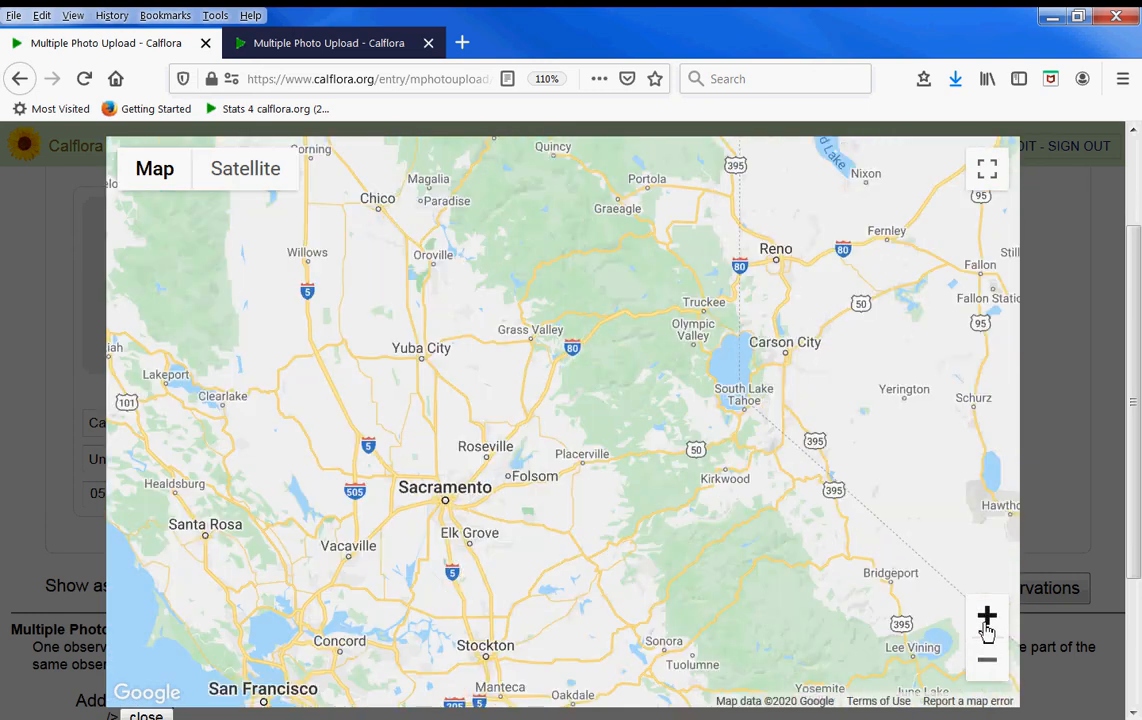
left_click(986, 614)
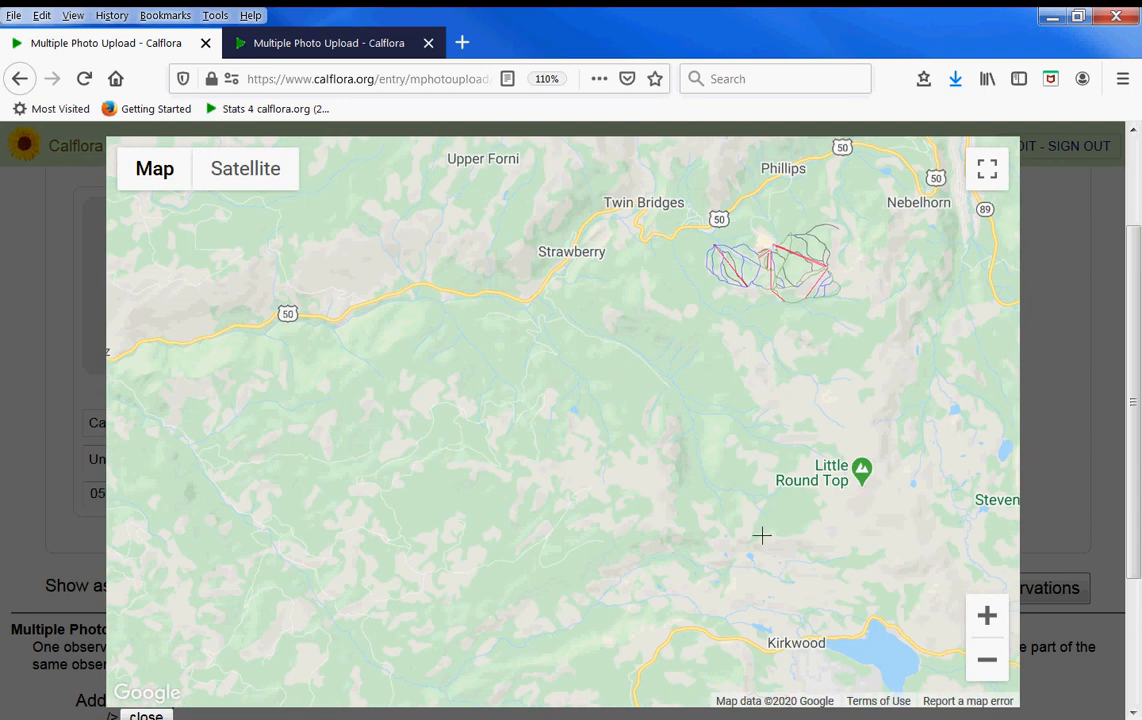
left_click(146, 714)
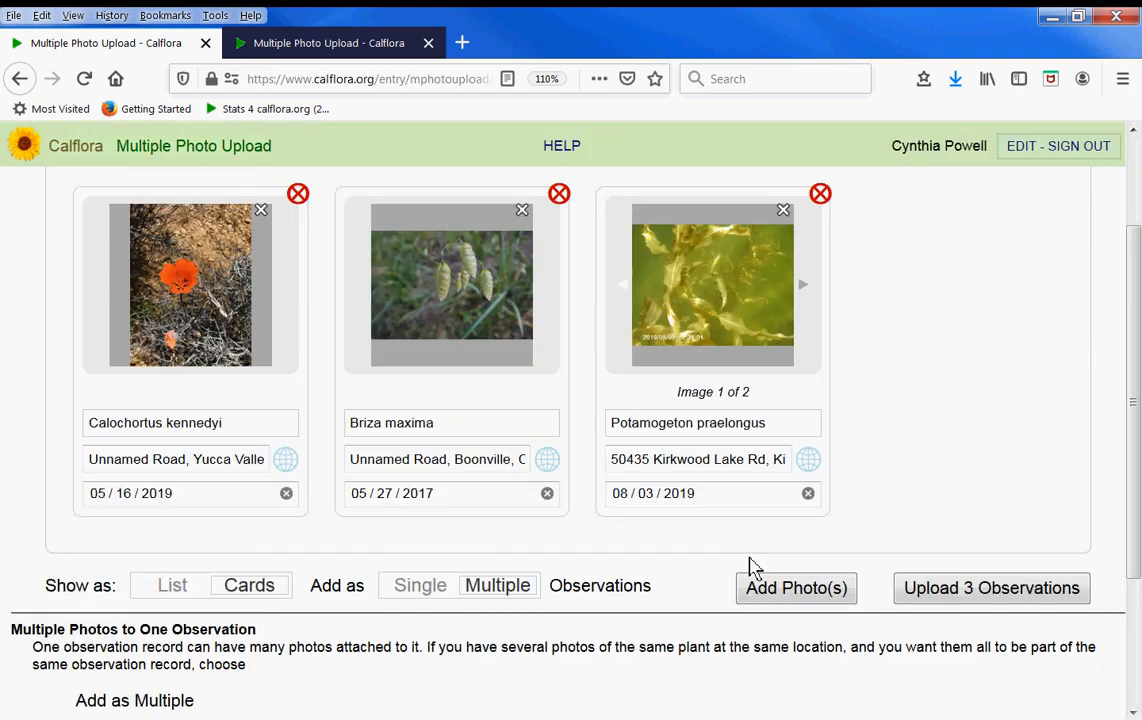
mouse_move(716, 354)
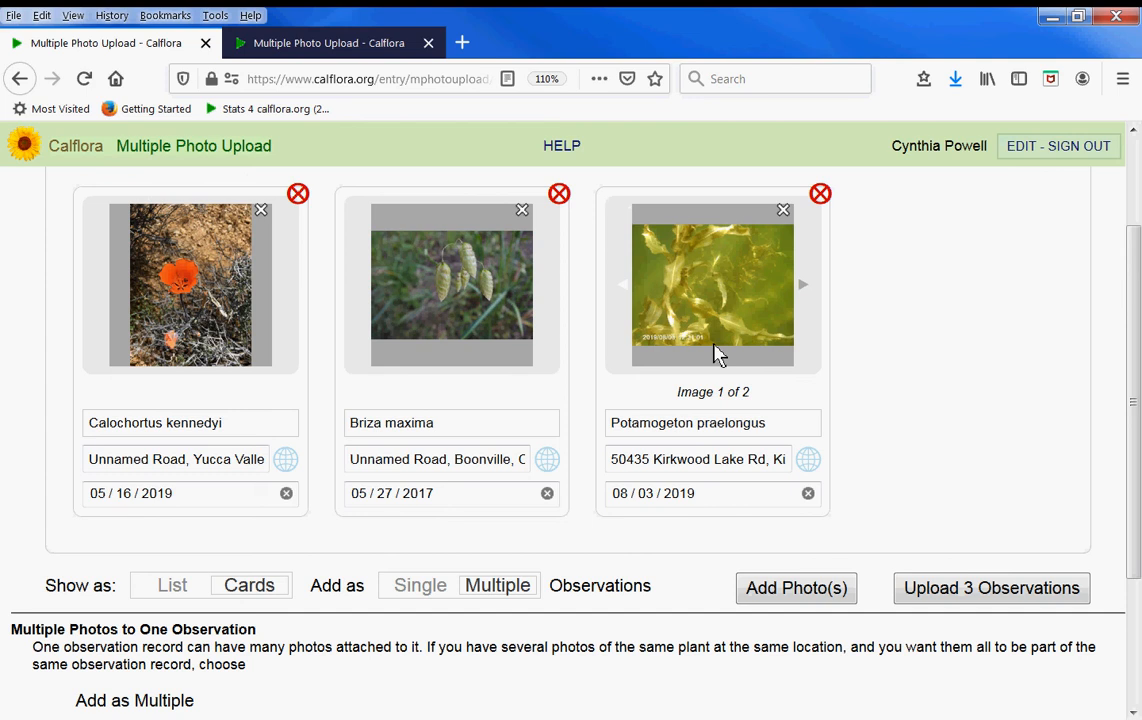
mouse_move(928, 550)
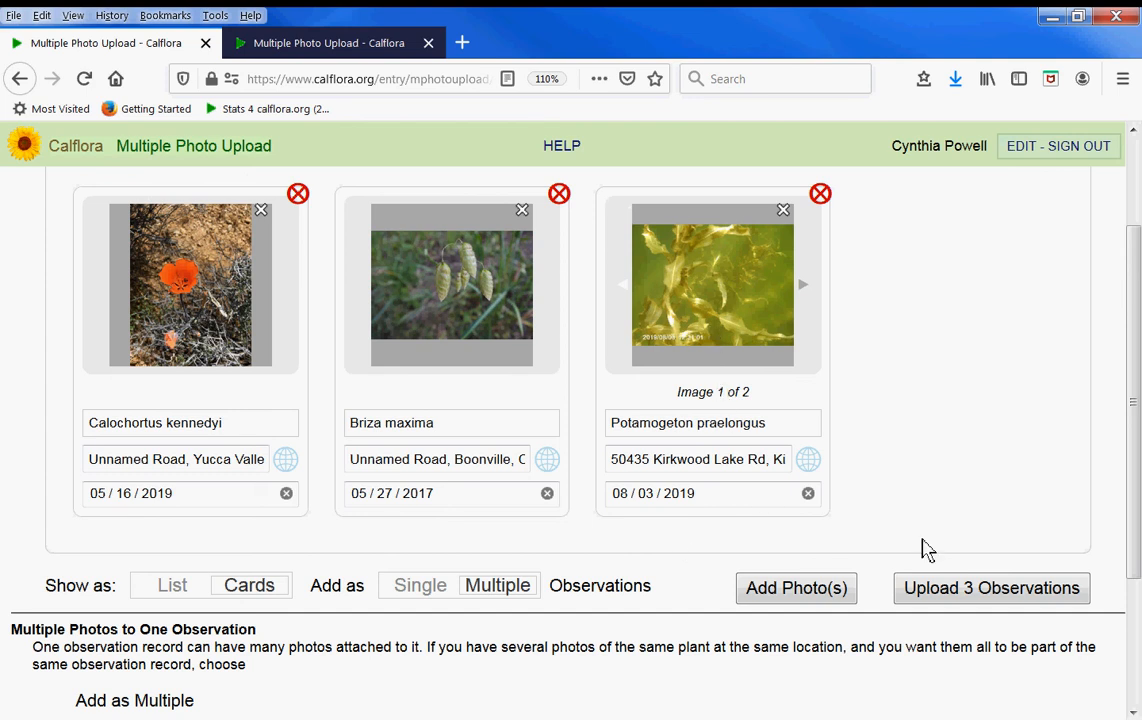
Upload all three observations and get the '3 observations created' confirmation
left_click(990, 588)
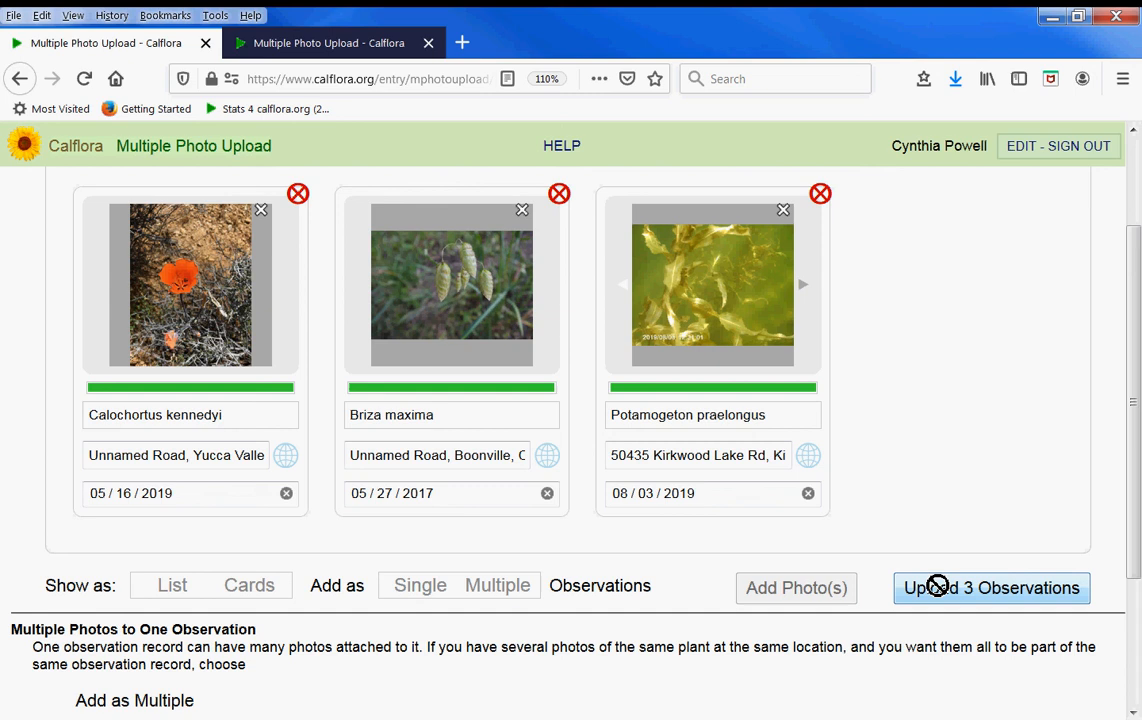
left_click(992, 588)
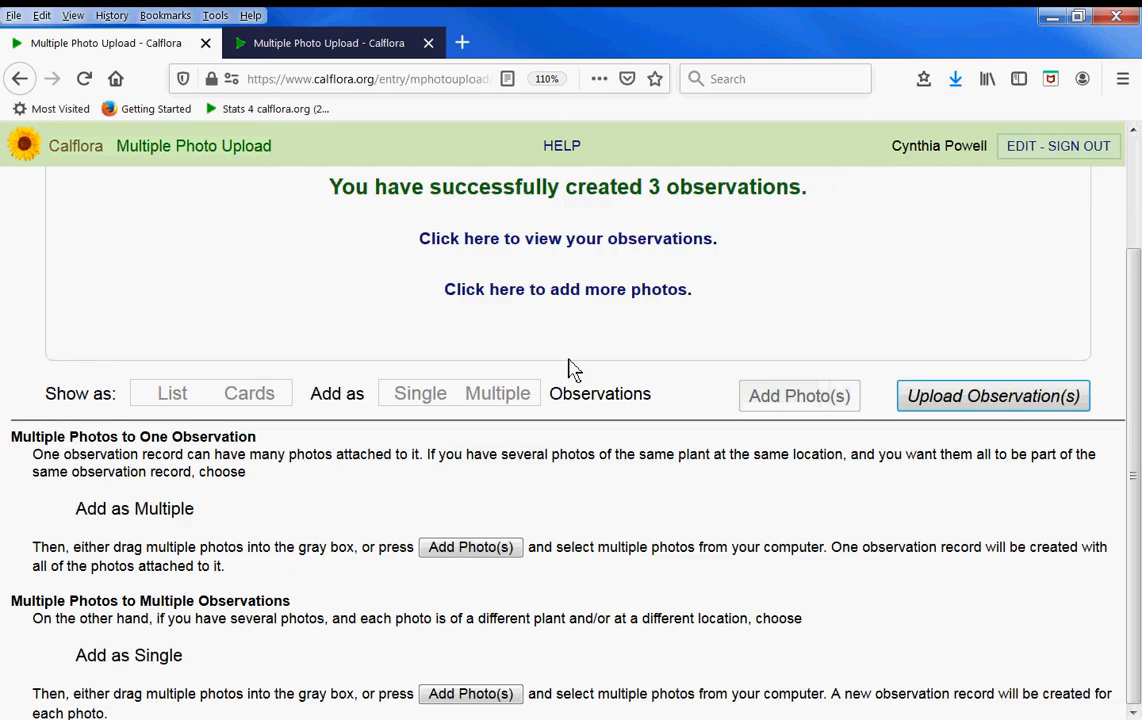
mouse_move(480, 238)
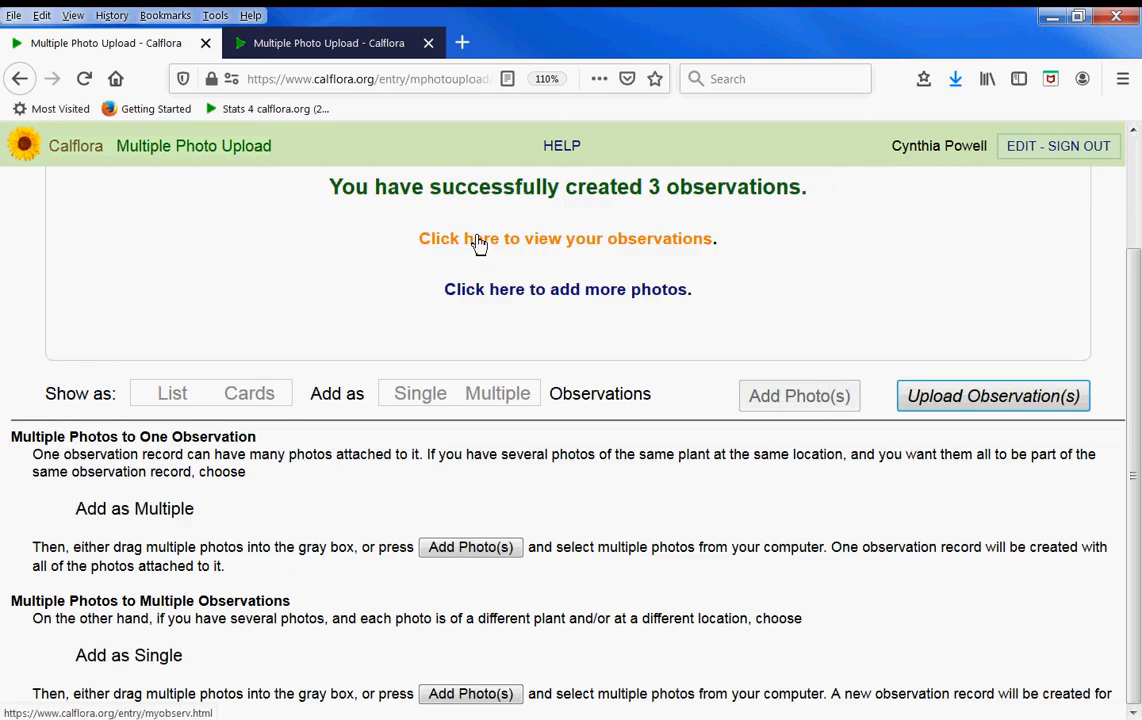
mouse_move(504, 308)
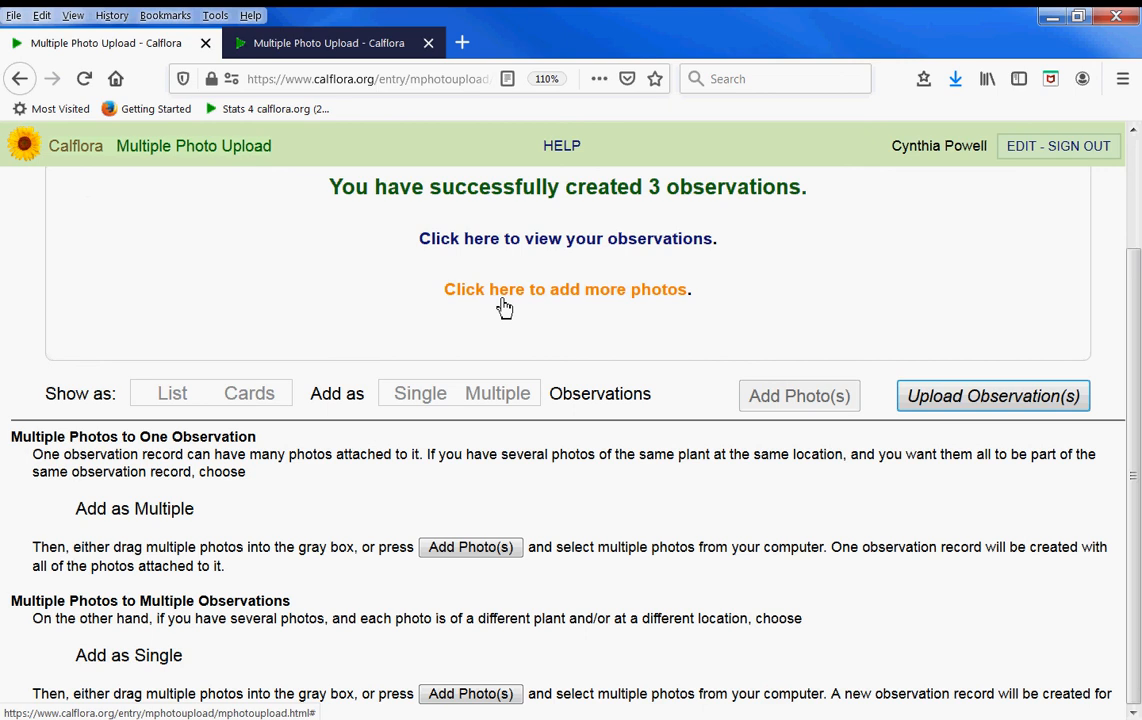
View the new records in My Observations and check the Briza and Calochortus map popups
left_click(568, 238)
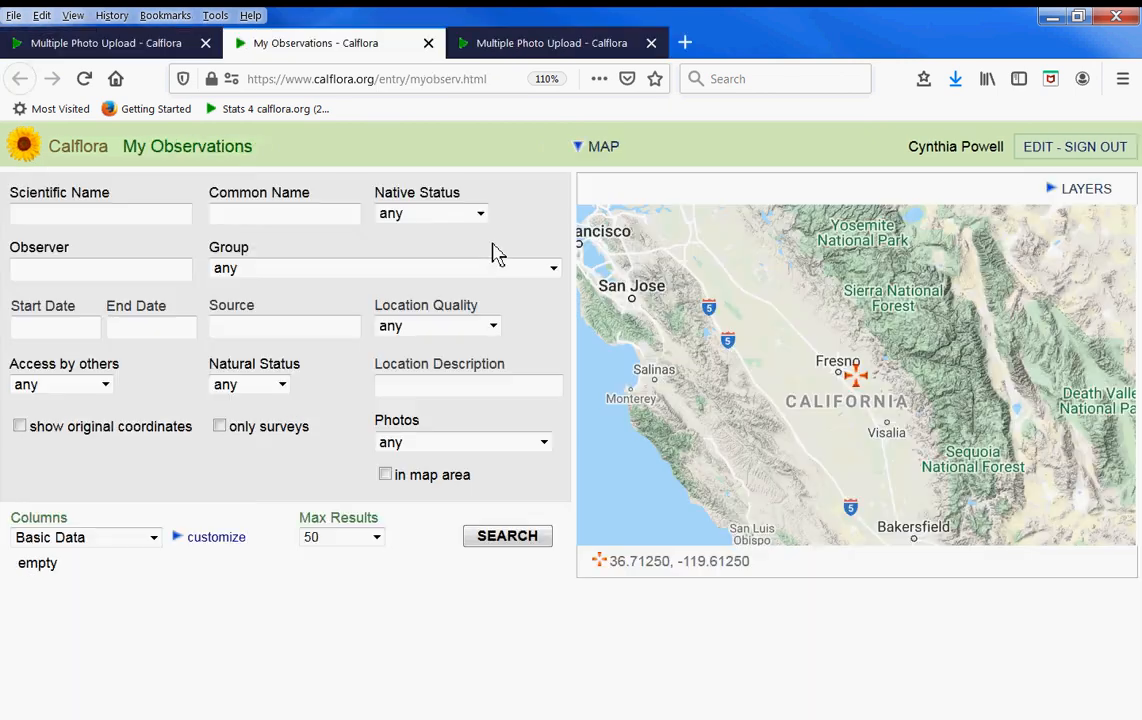
left_click(508, 536)
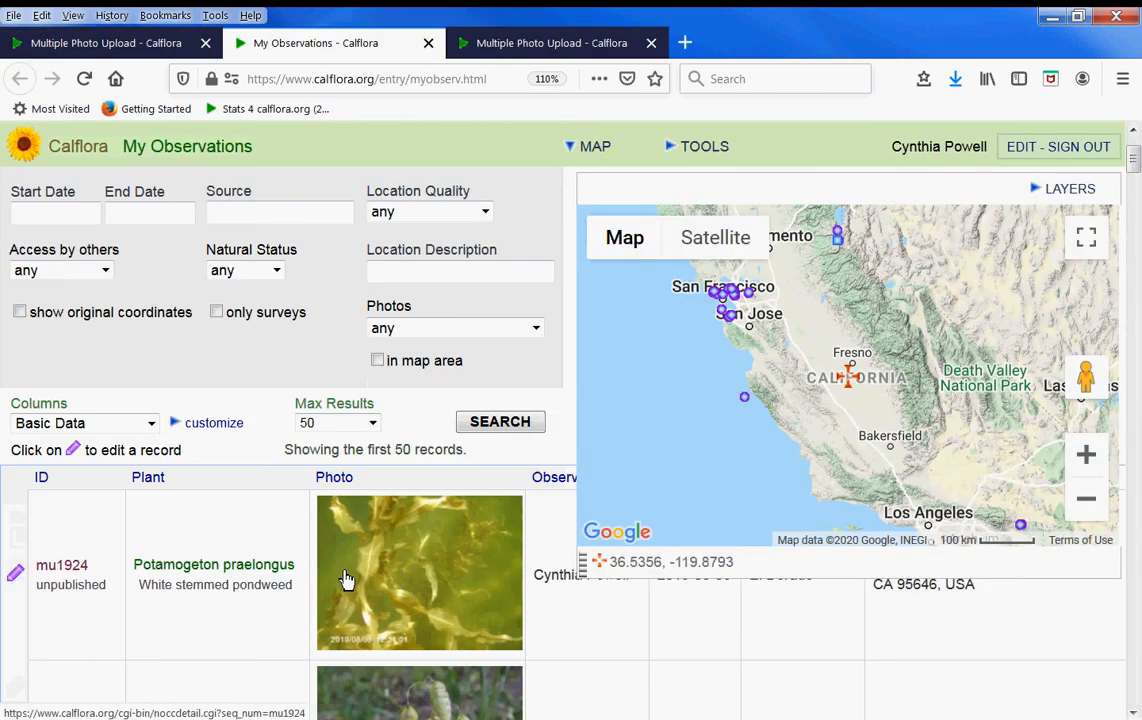
scroll("down", 3)
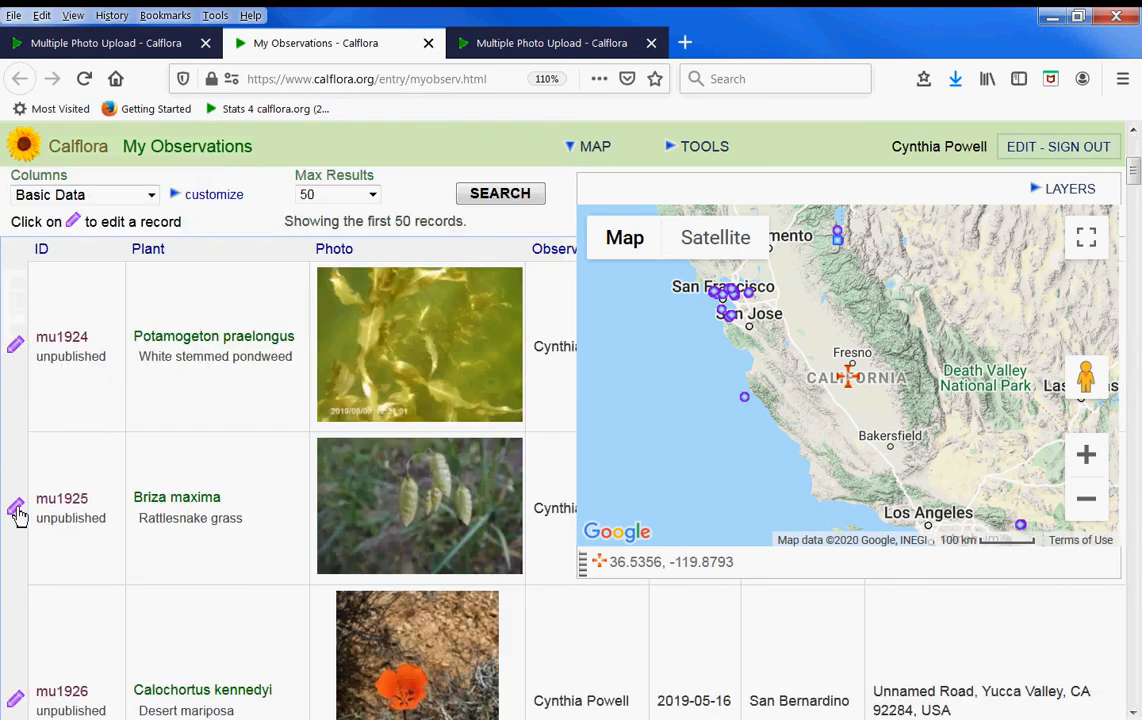
left_click(16, 510)
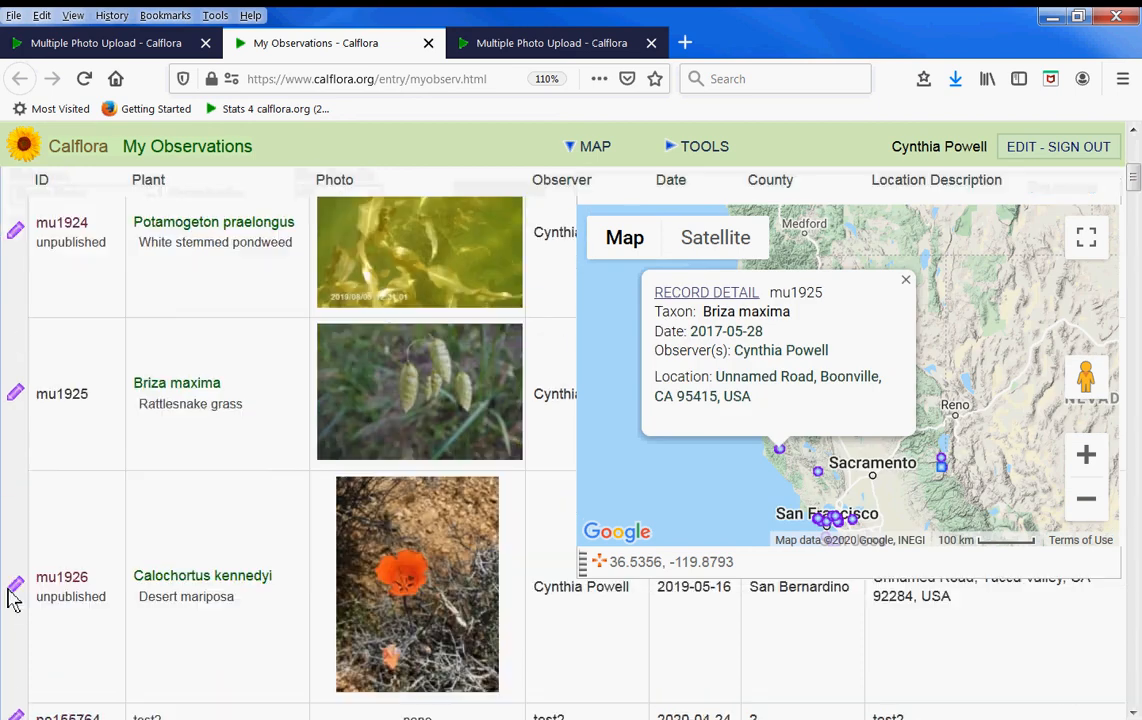
left_click(16, 588)
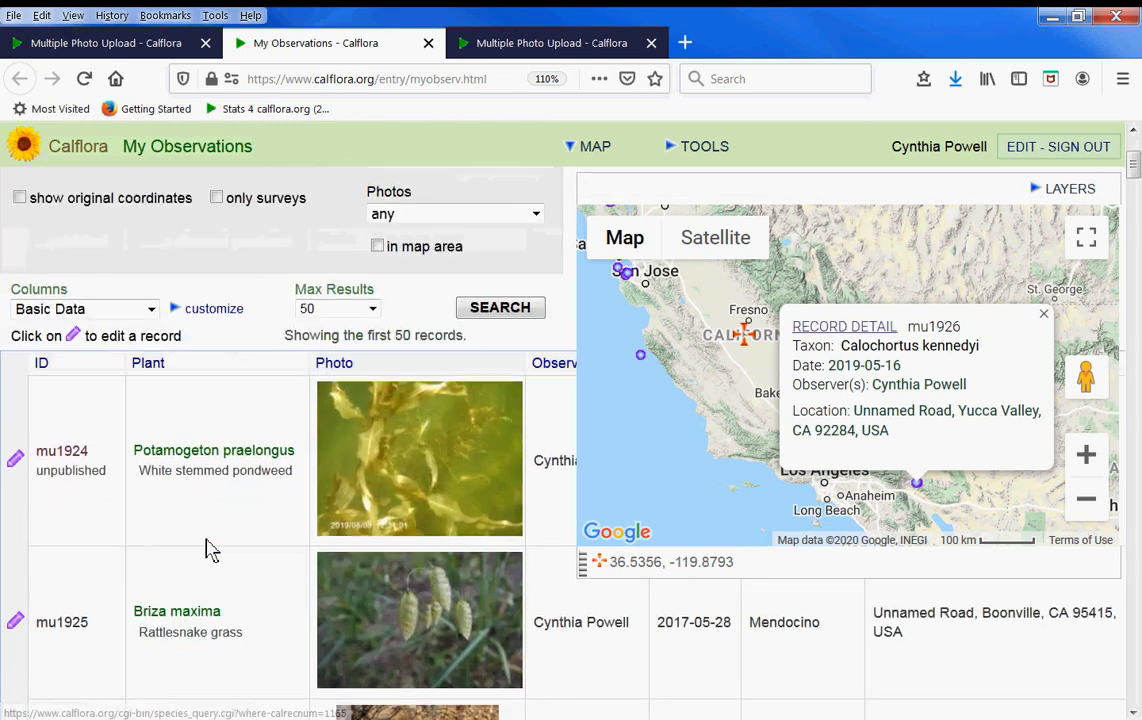
mouse_move(16, 458)
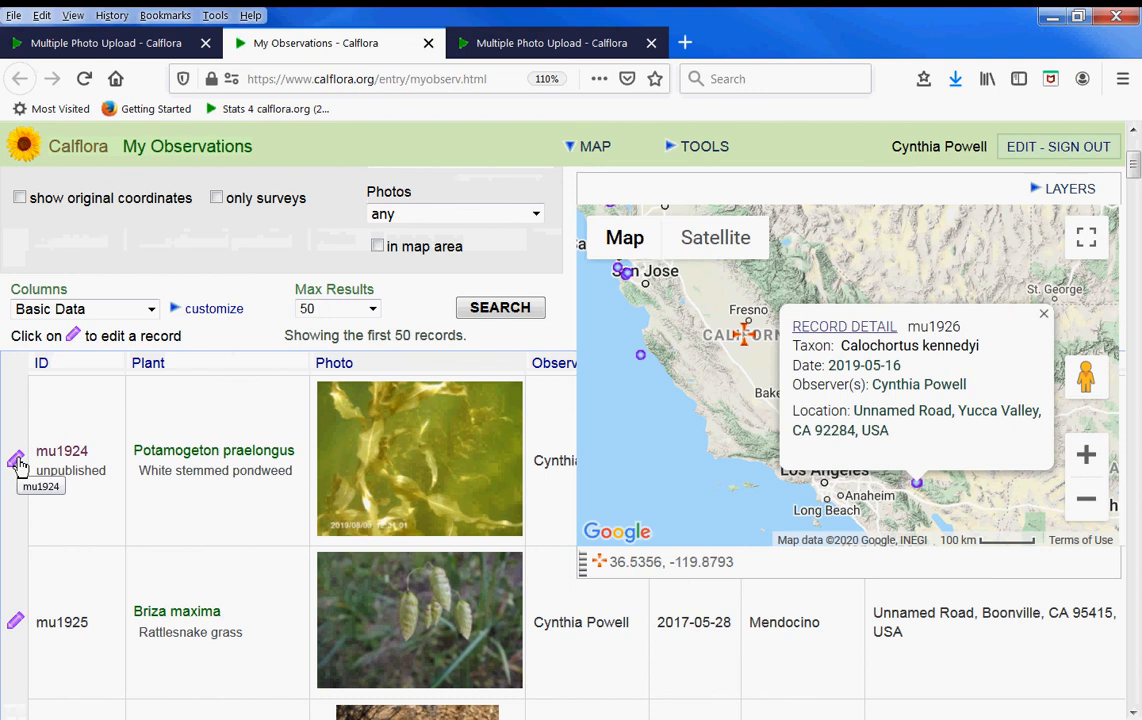
Open record mu1924 (Potamogeton praelongus) in the observation editor
left_click(16, 458)
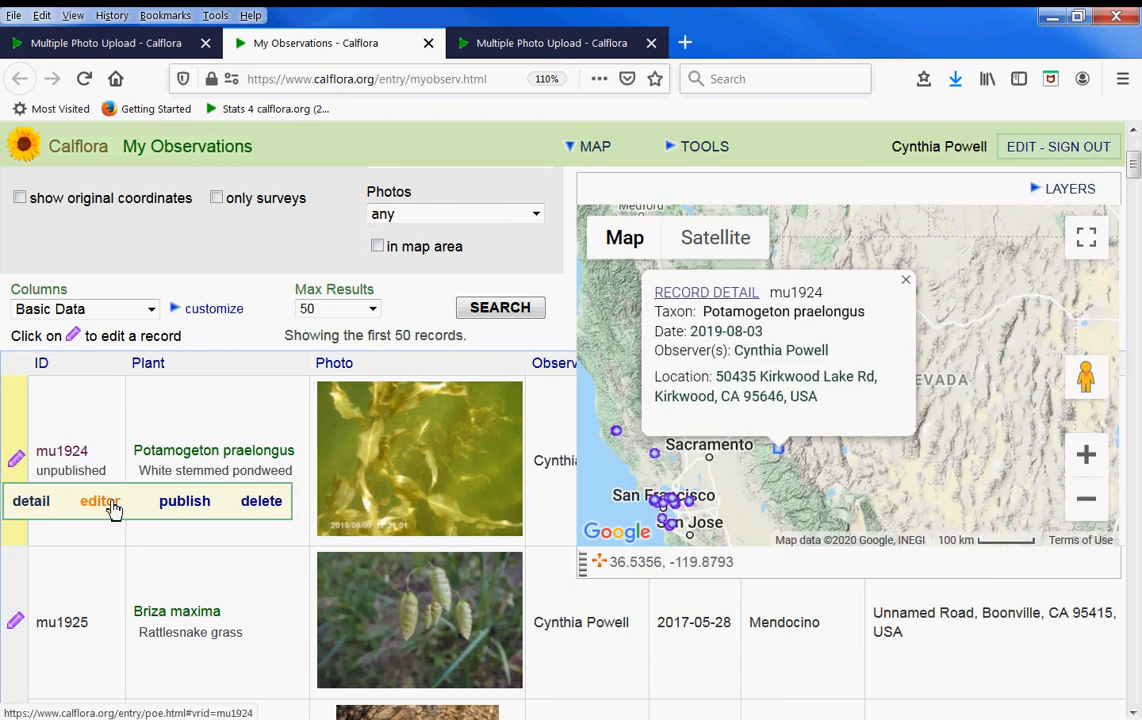
left_click(98, 500)
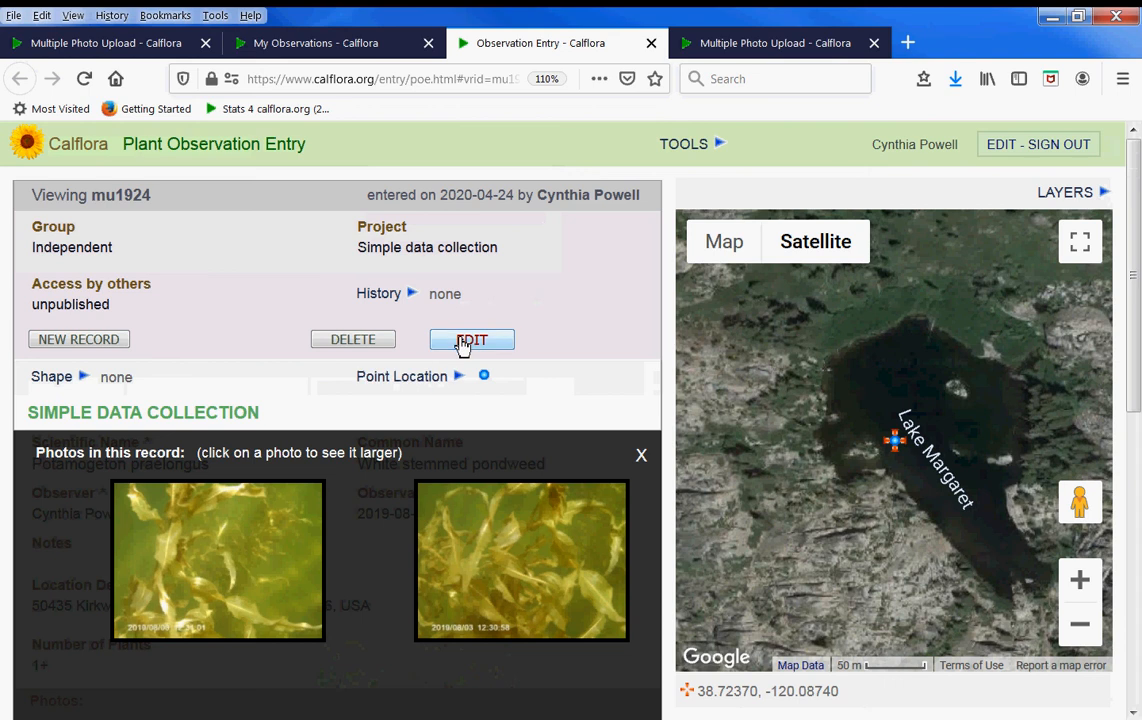
Edit mu1924, look up its elevation (2299 m) and set access to published before saving
left_click(472, 340)
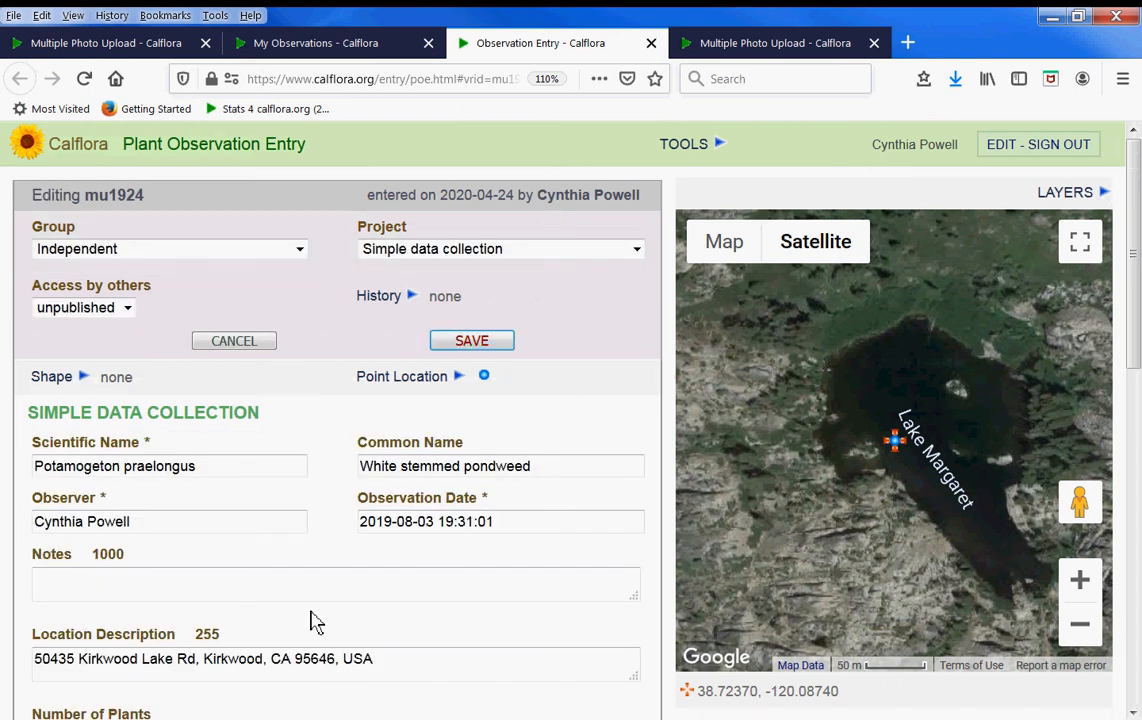
scroll("down", 3)
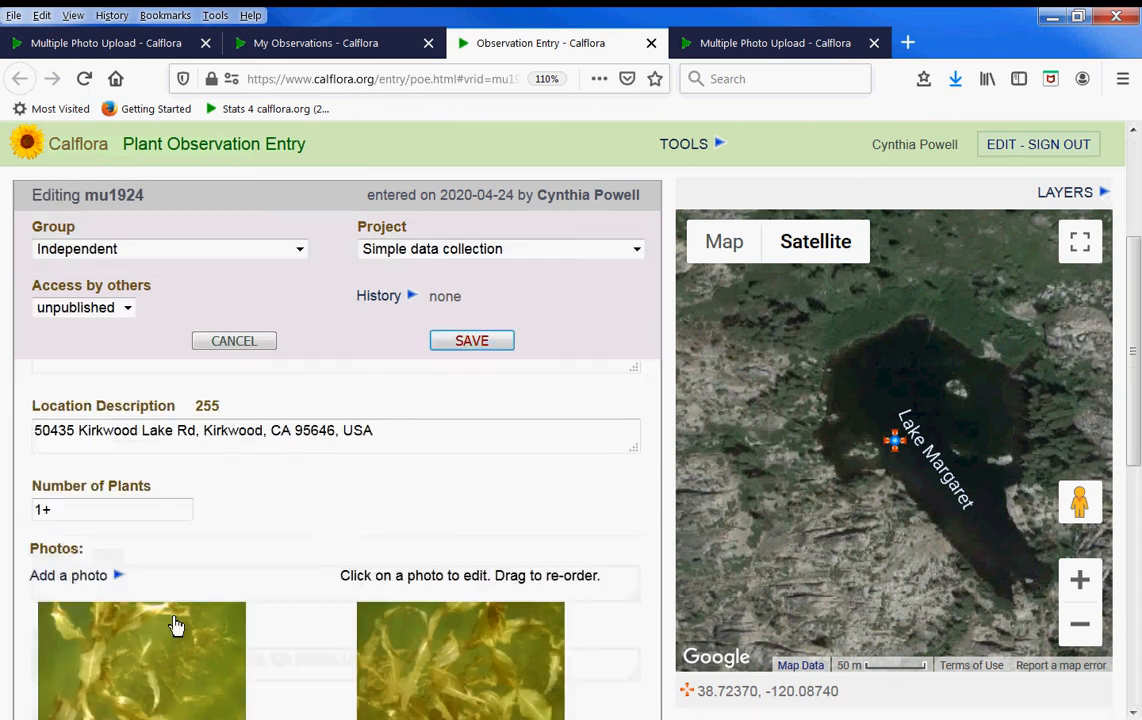
scroll("down", 3)
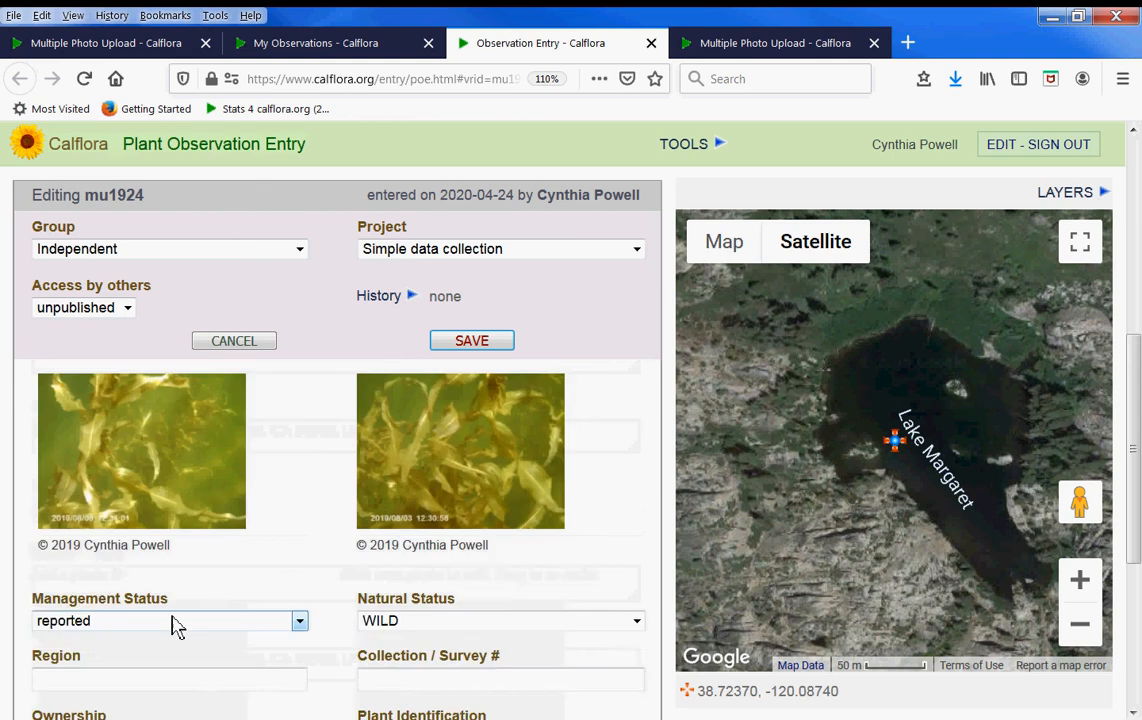
scroll("down", 3)
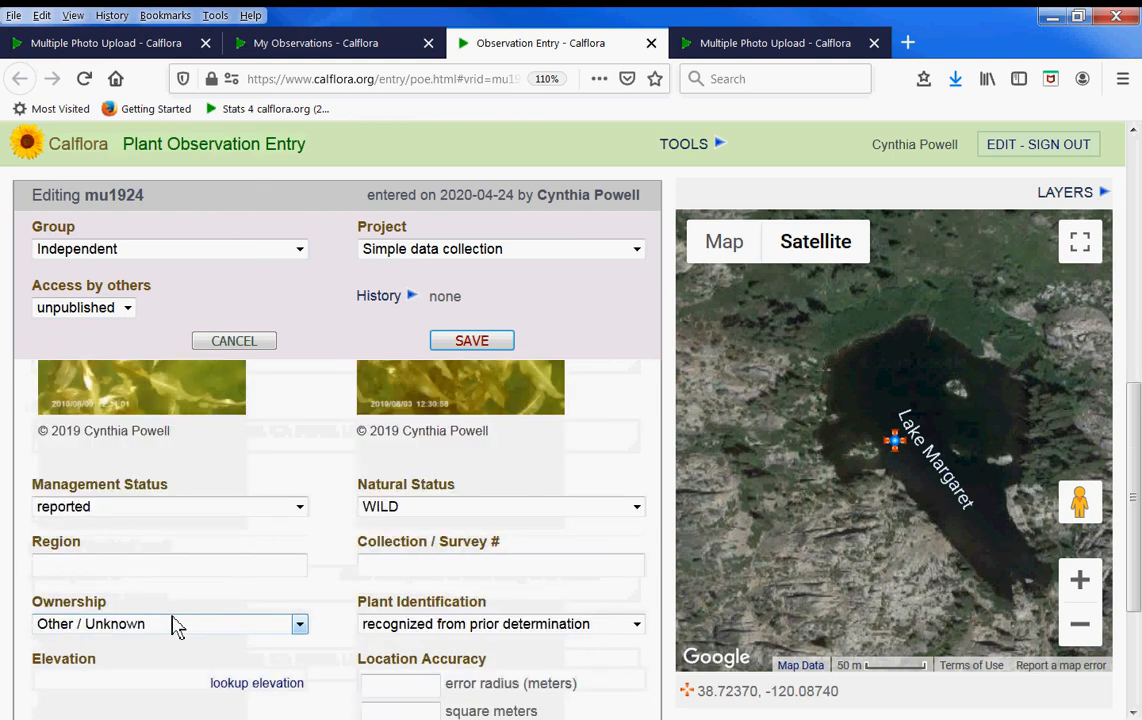
scroll("down", 3)
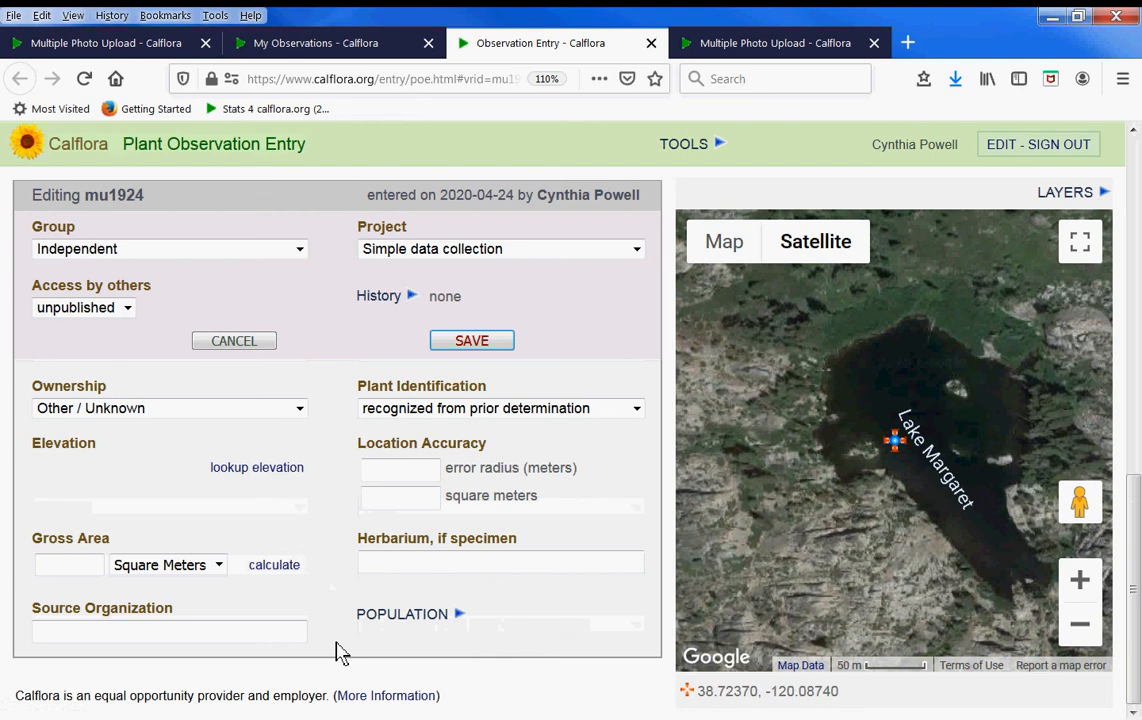
left_click(256, 468)
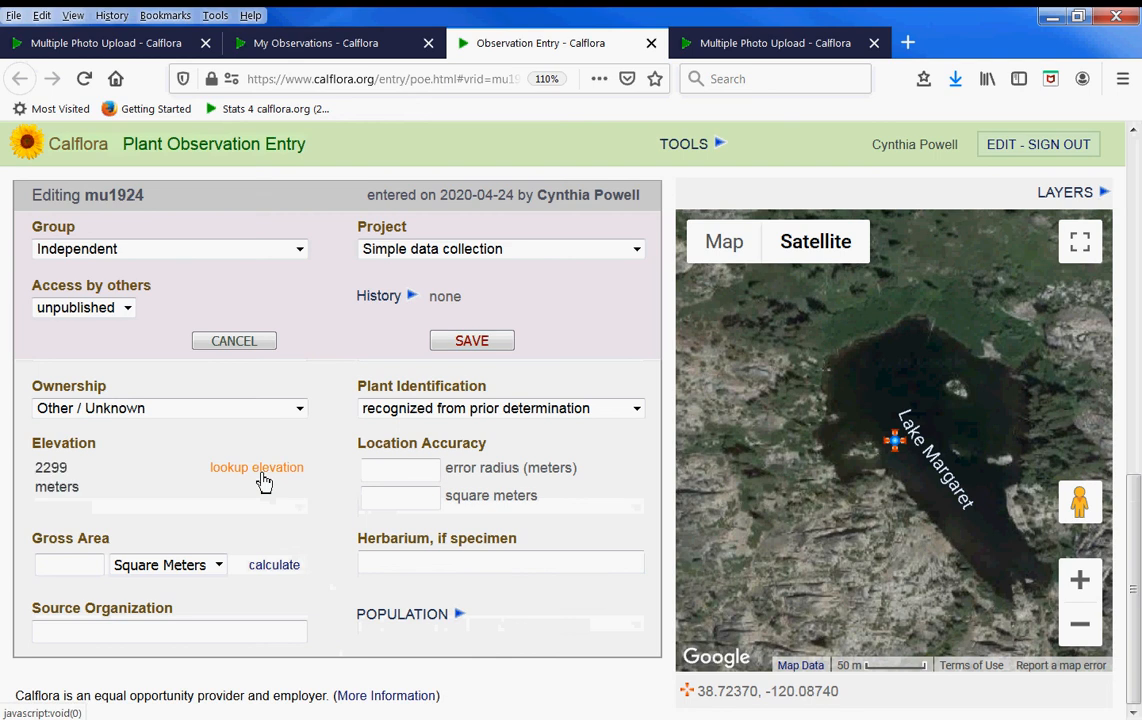
left_click(400, 468)
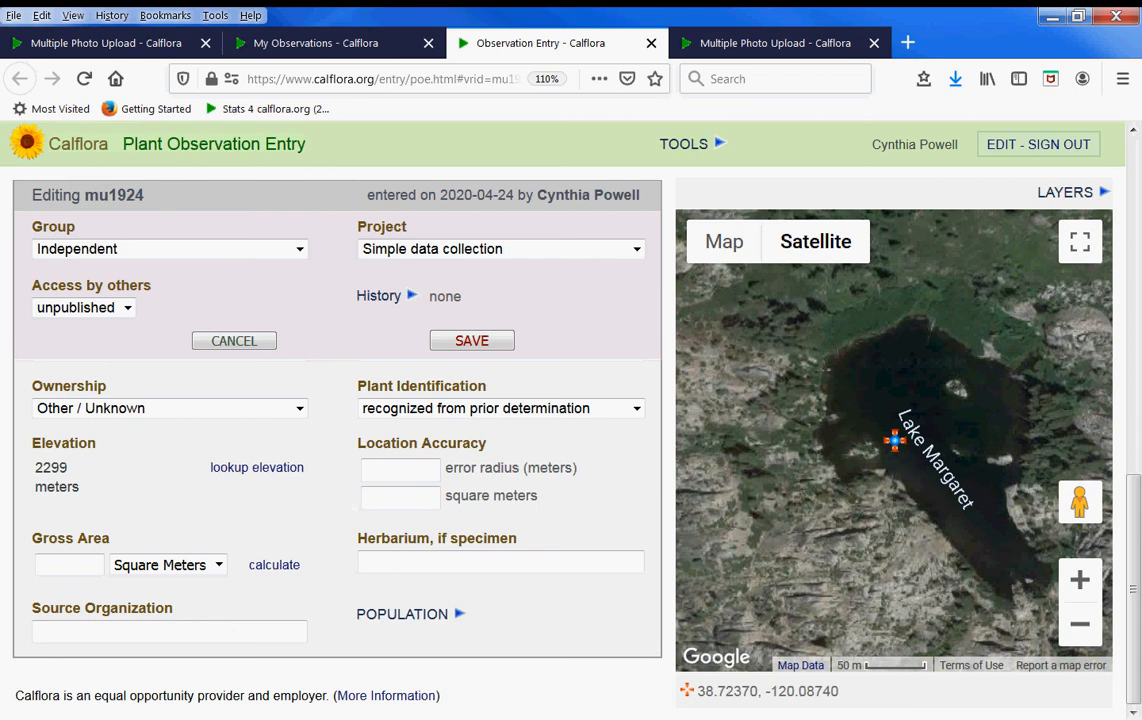
mouse_move(908, 482)
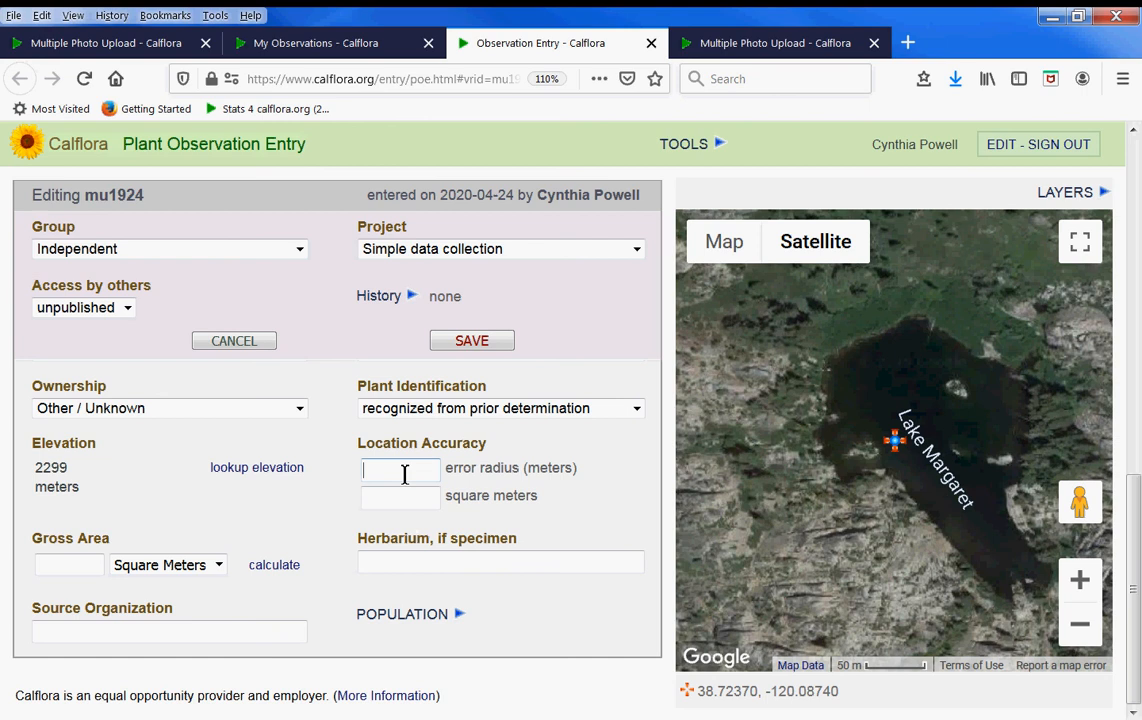
type("20")
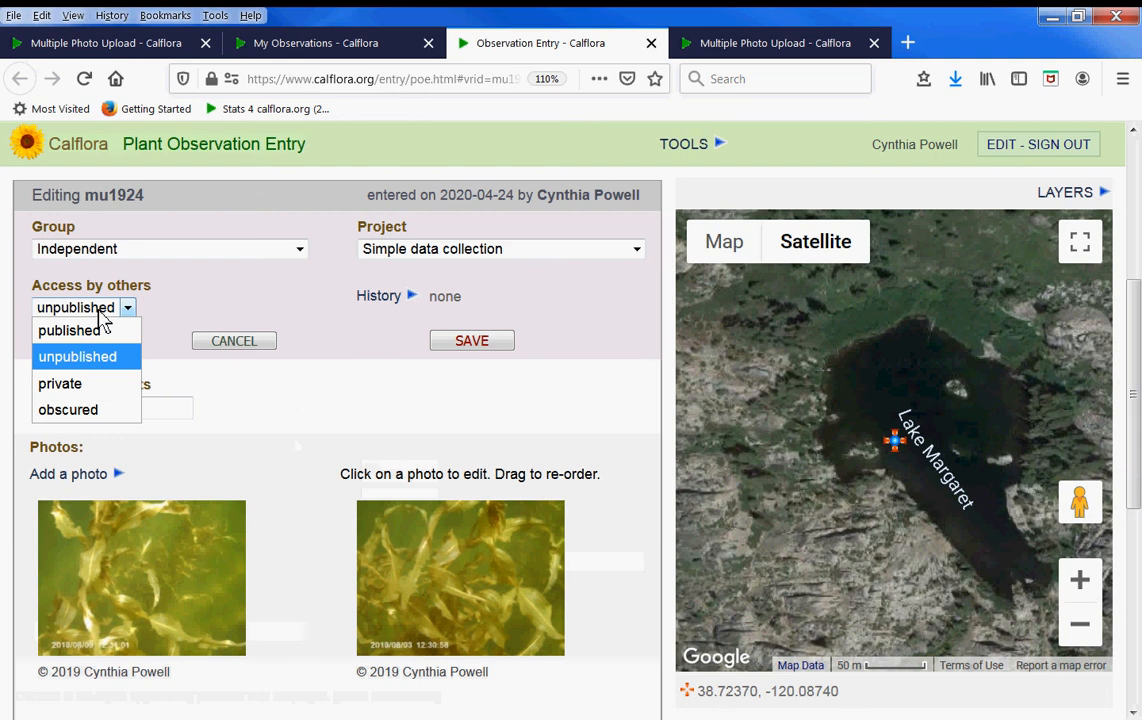
mouse_move(68, 410)
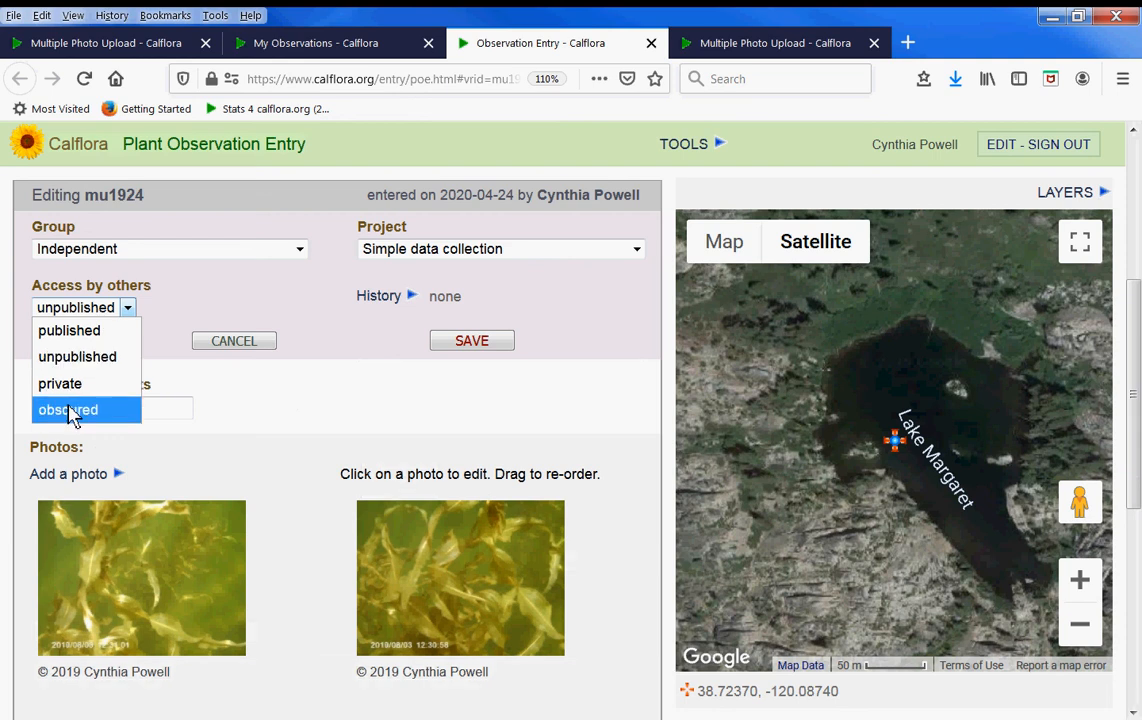
mouse_move(70, 330)
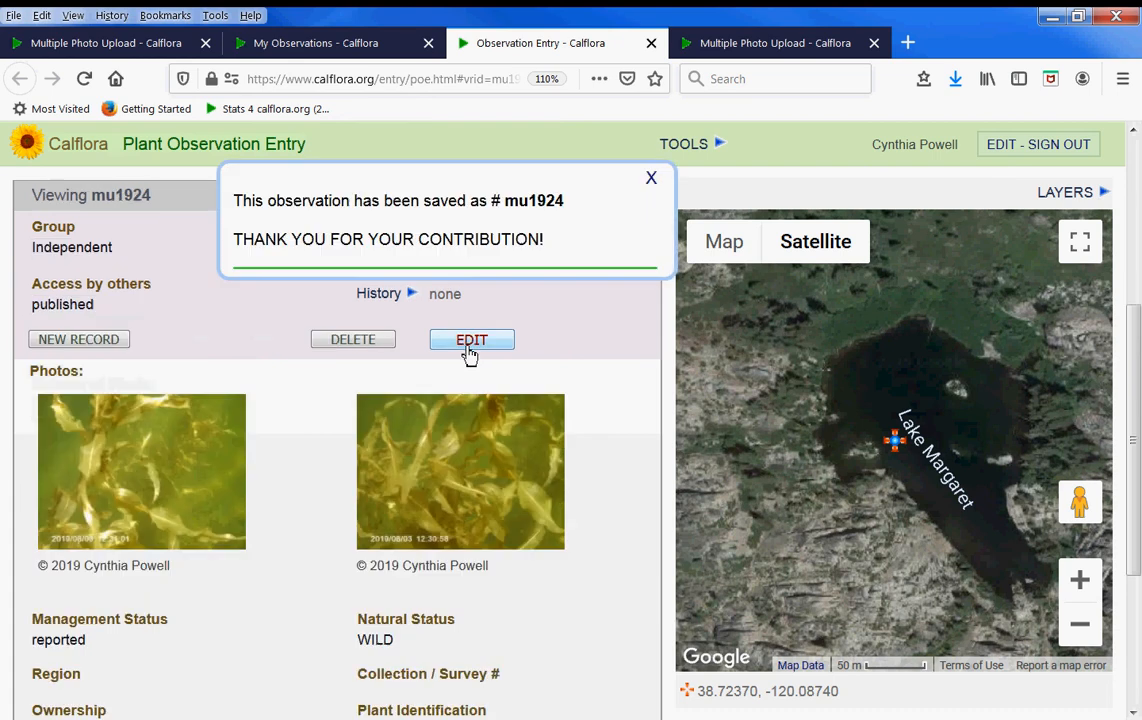
mouse_move(78, 144)
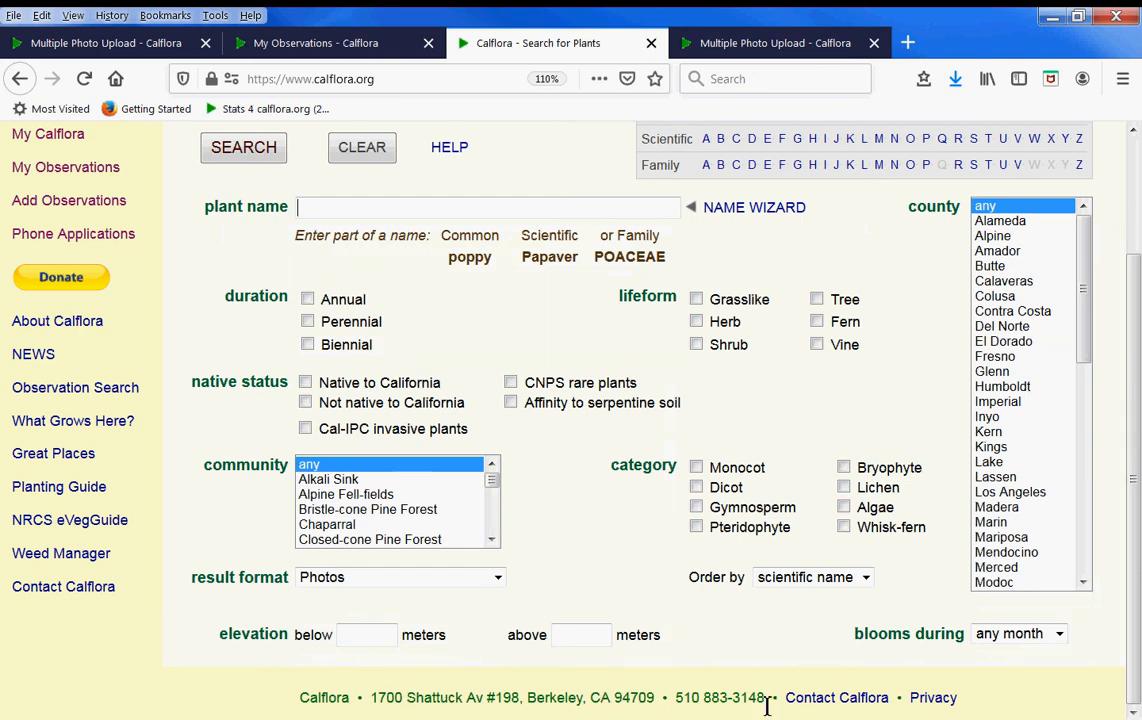
Open the Contact Calflora page from the footer
left_click(836, 696)
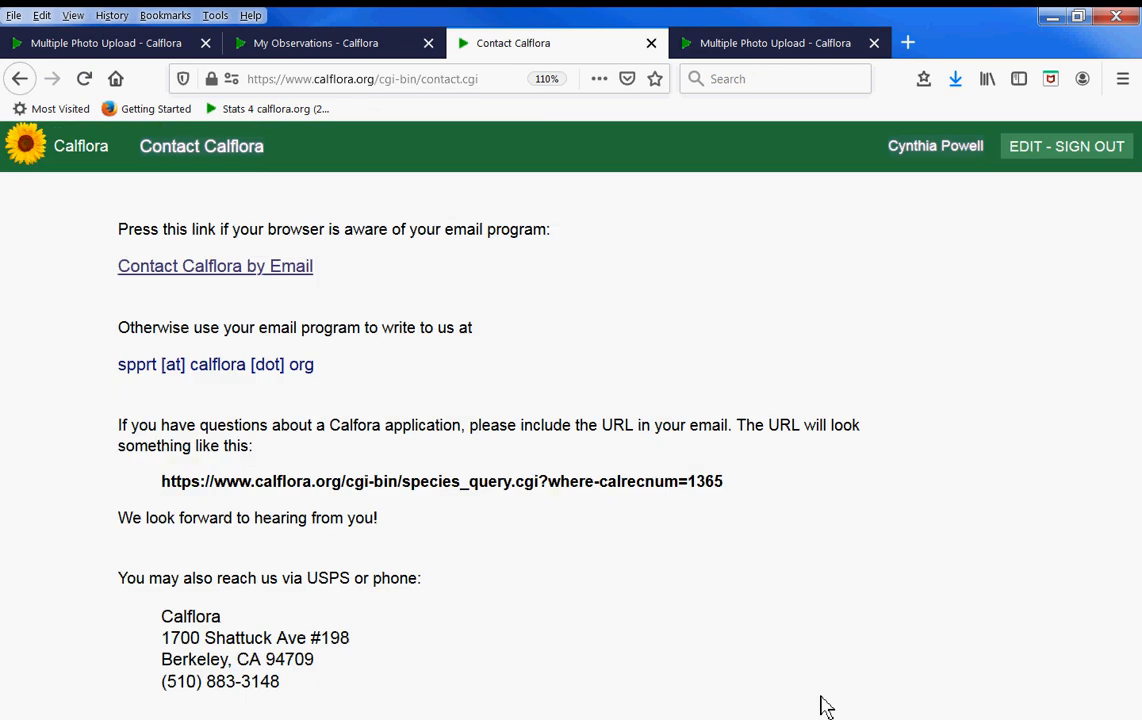
mouse_move(148, 504)
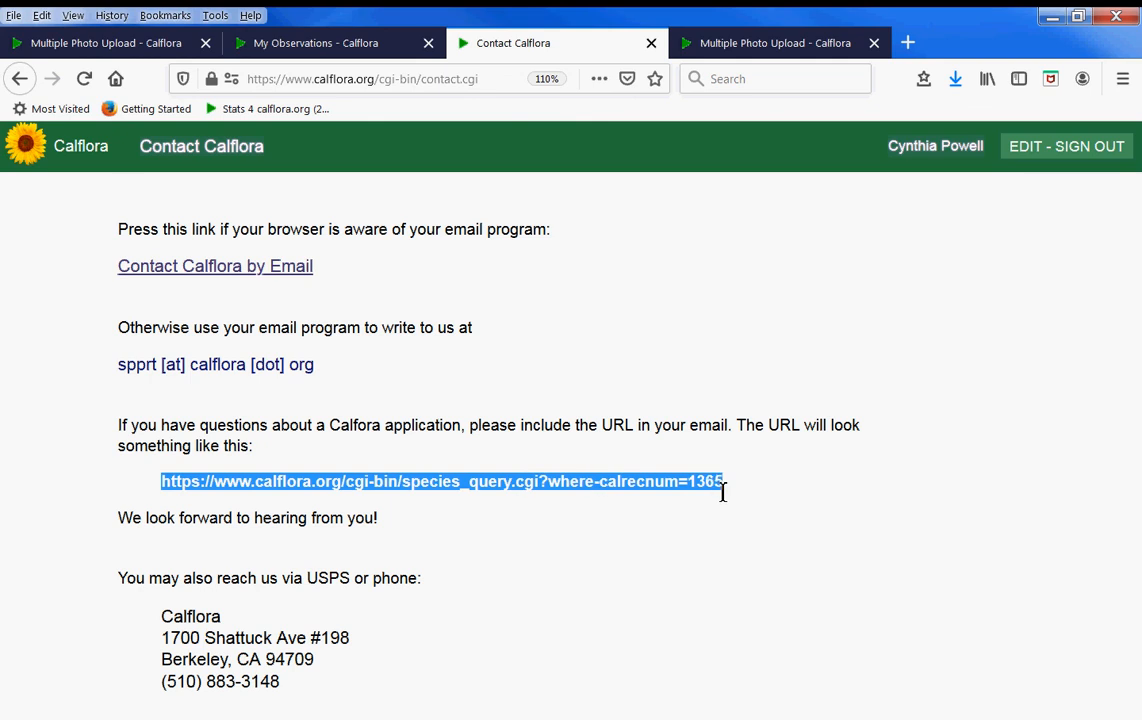
mouse_move(604, 488)
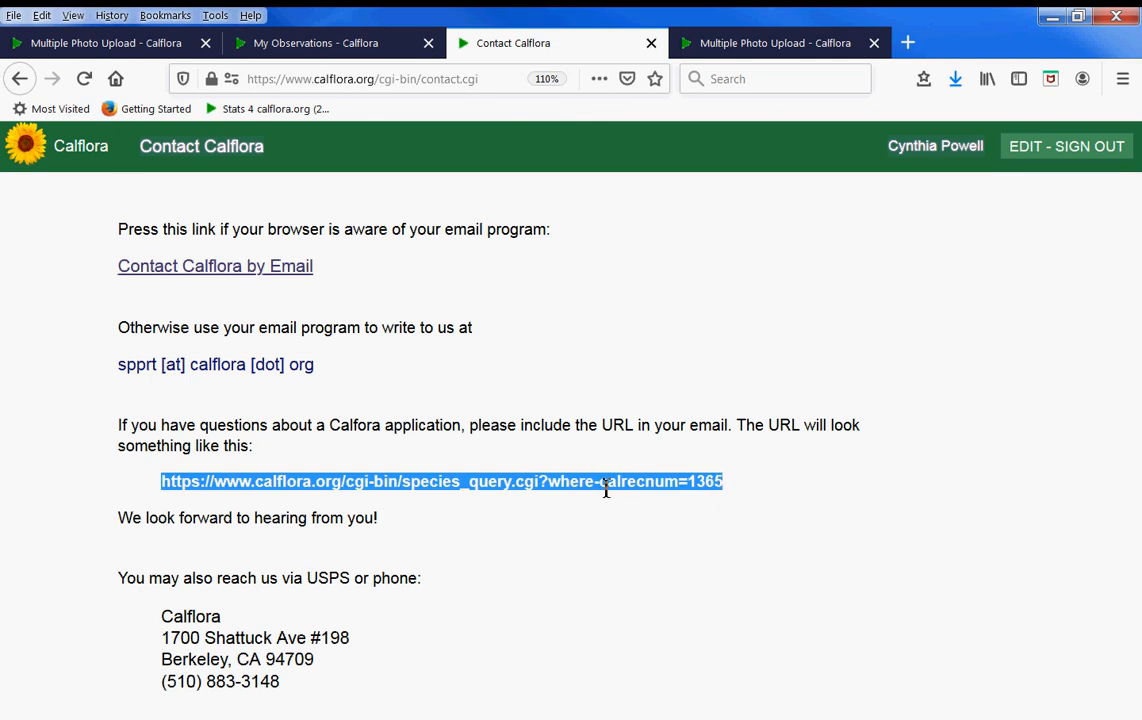